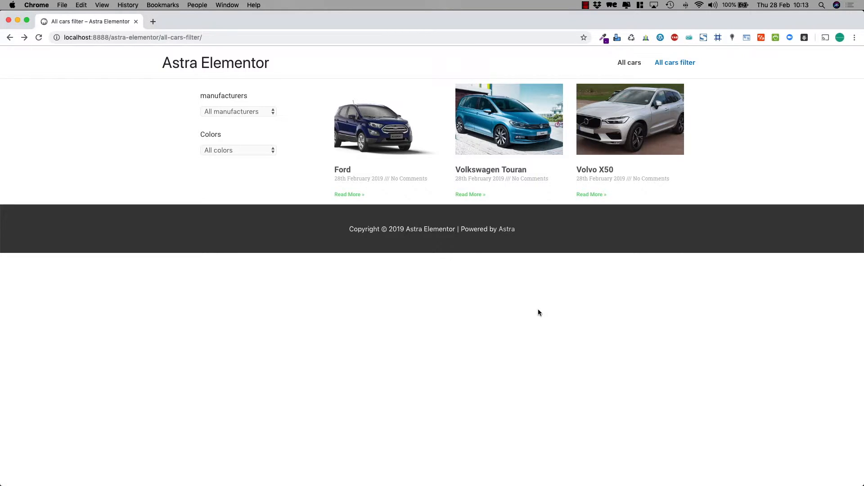
mouse_move(433, 297)
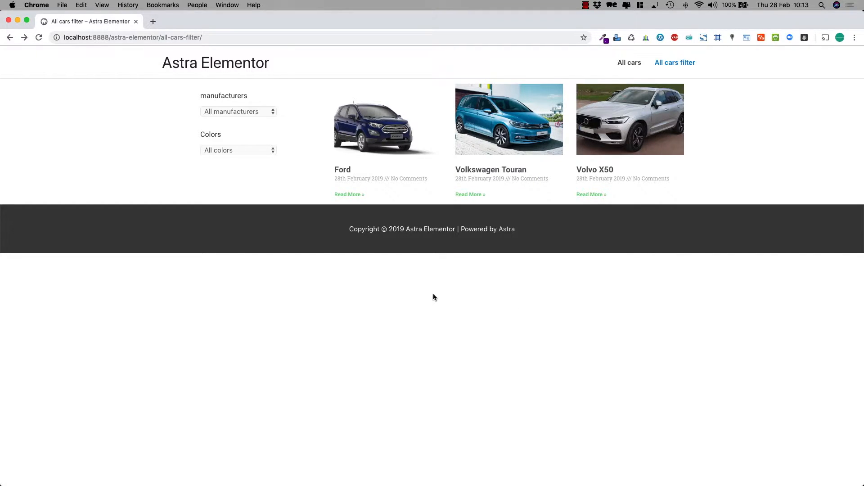
mouse_move(432, 153)
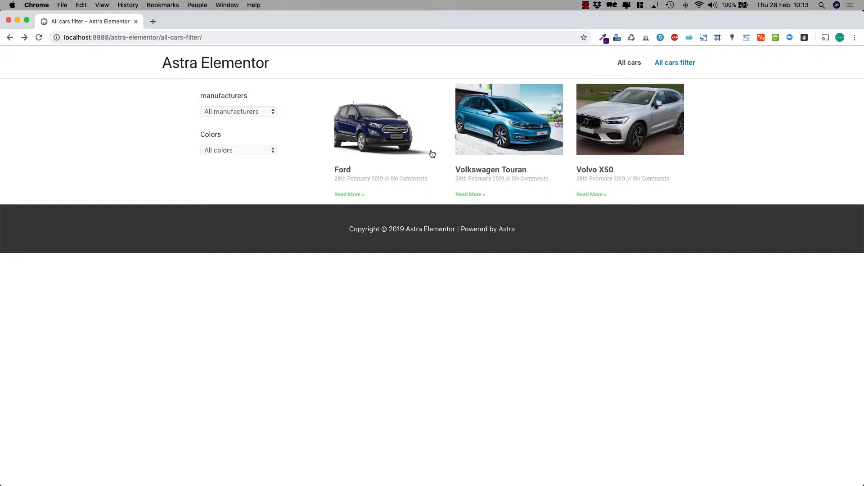
mouse_move(233, 169)
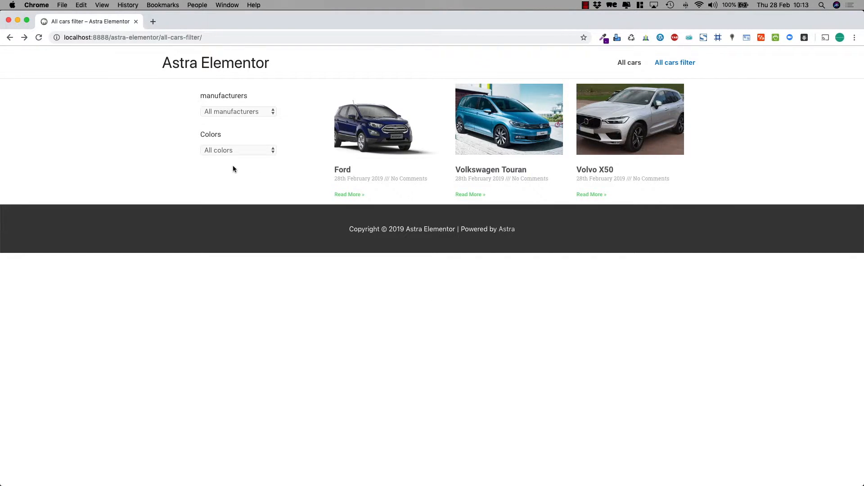
mouse_move(248, 174)
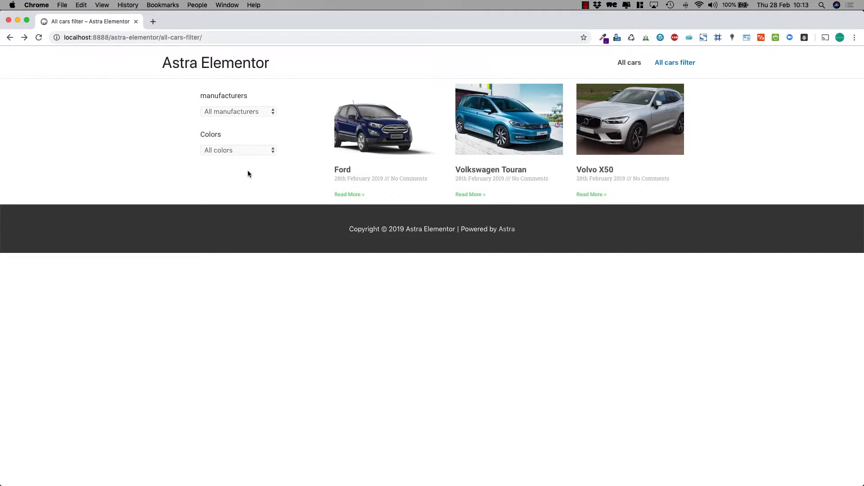
mouse_move(257, 173)
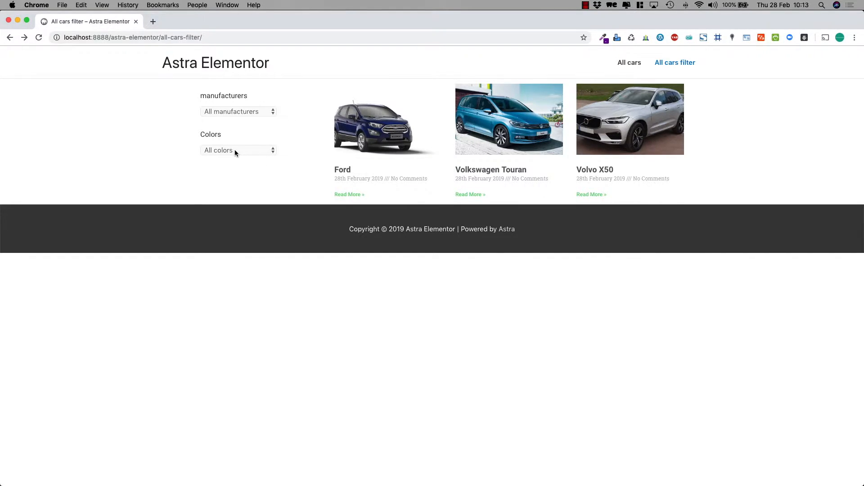
Step: Try the Blue colour filter on the live cars page, then list the installed plugins including Post Grid and Search & Filter Pro
left_click(238, 151)
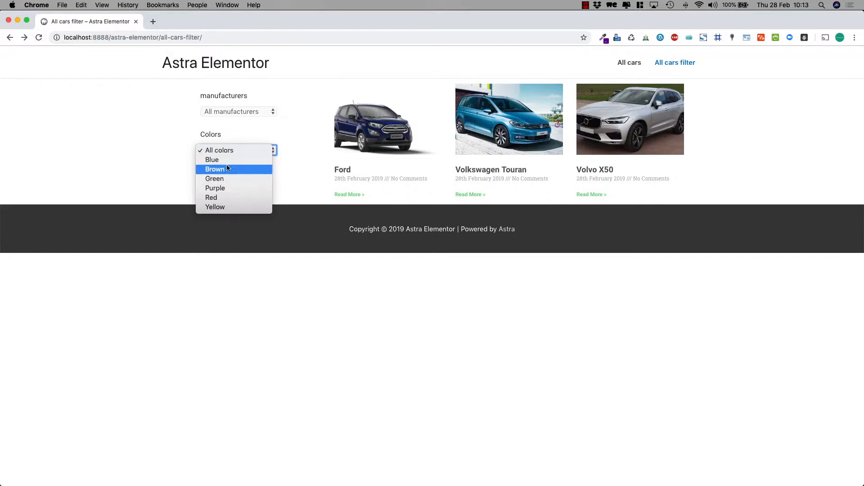
mouse_move(212, 161)
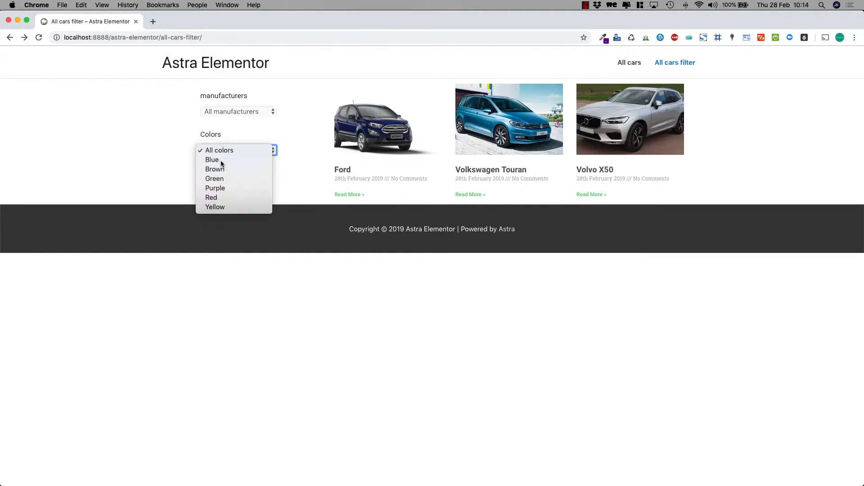
left_click(212, 160)
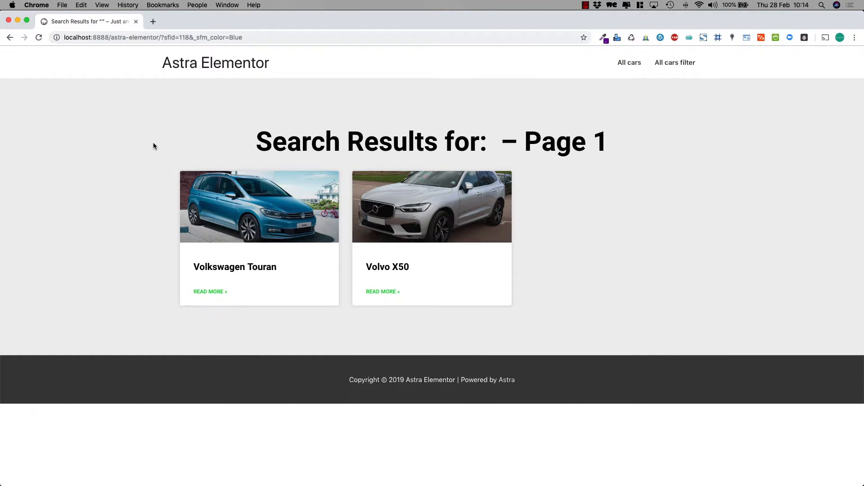
mouse_move(148, 148)
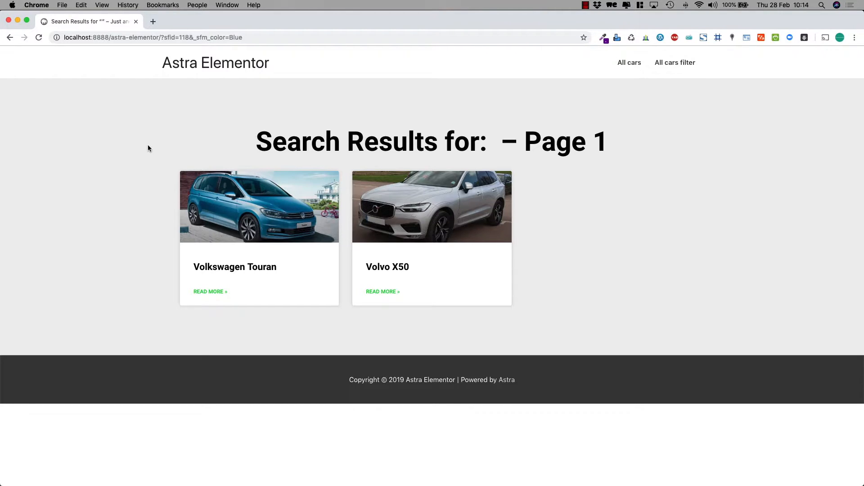
left_click(674, 62)
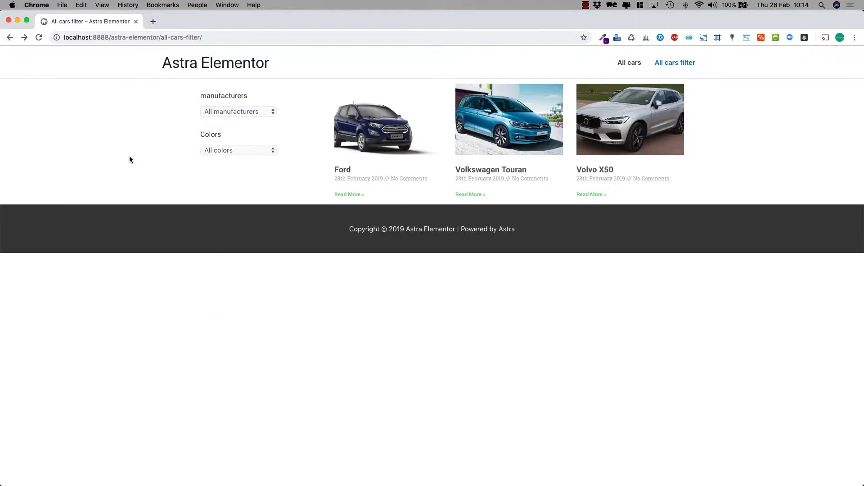
mouse_move(127, 153)
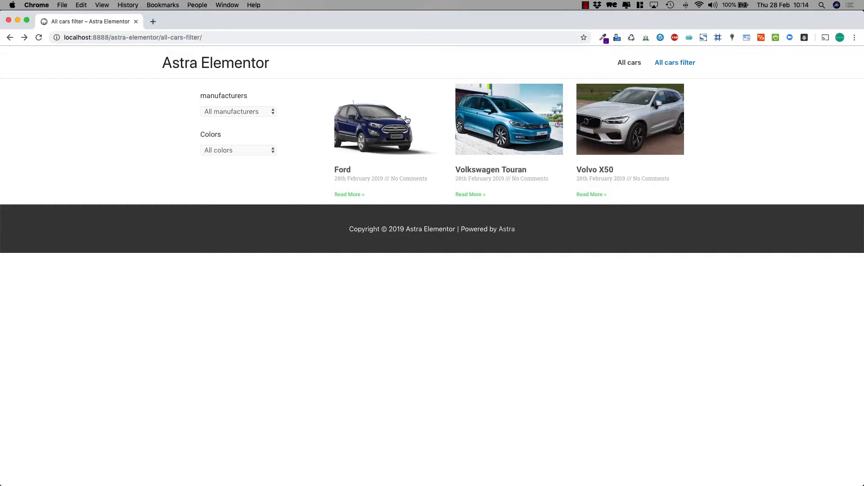
mouse_move(586, 120)
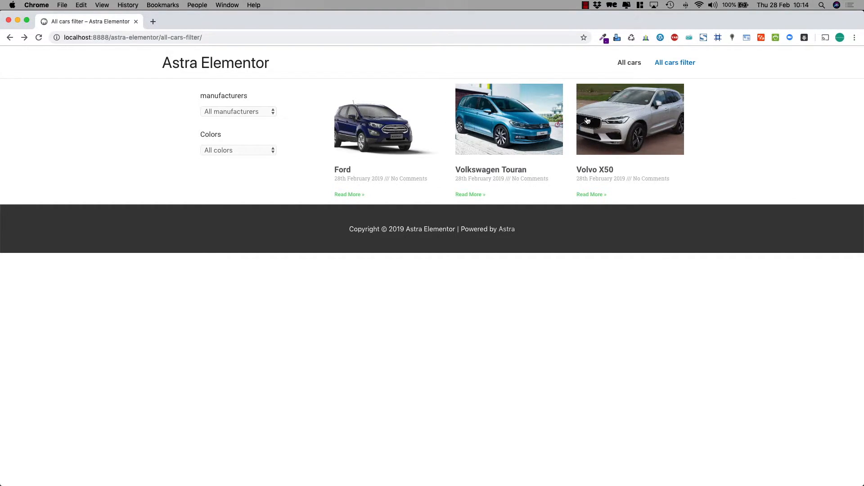
mouse_move(115, 158)
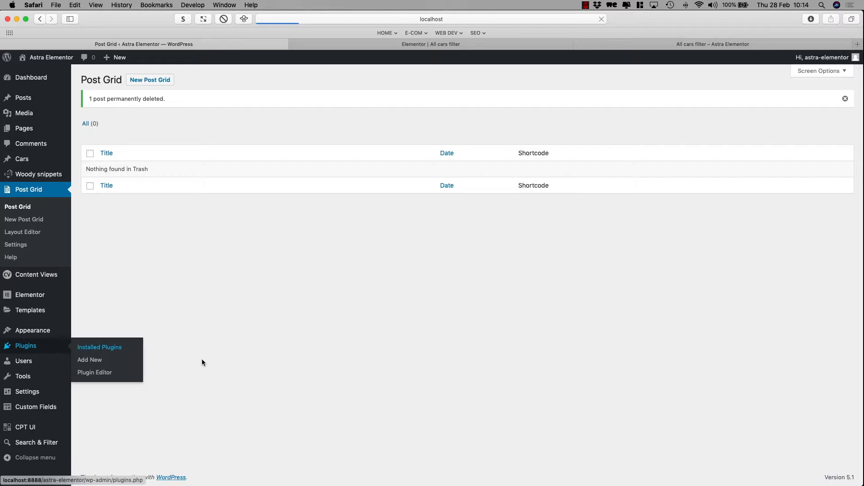
left_click(99, 346)
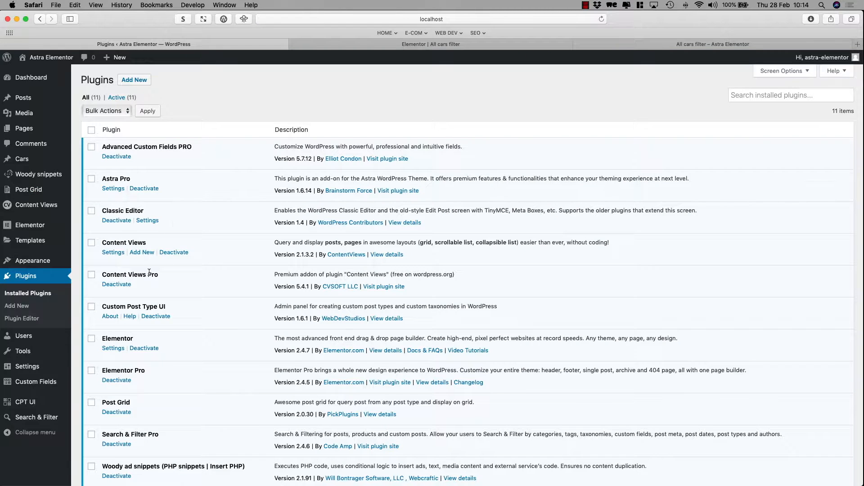
scroll("down", 3)
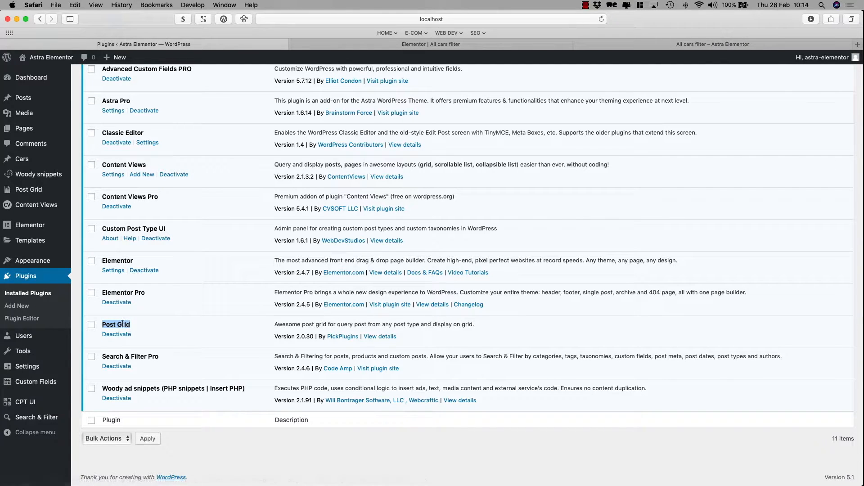
mouse_move(26, 275)
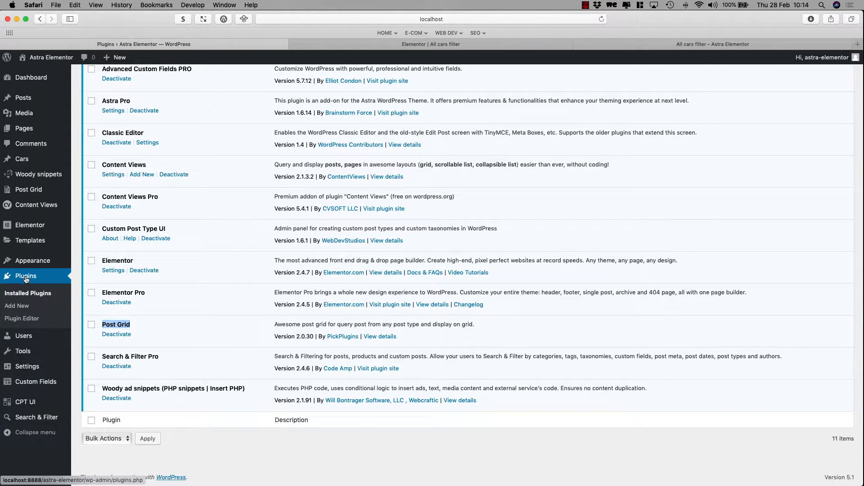
mouse_move(28, 189)
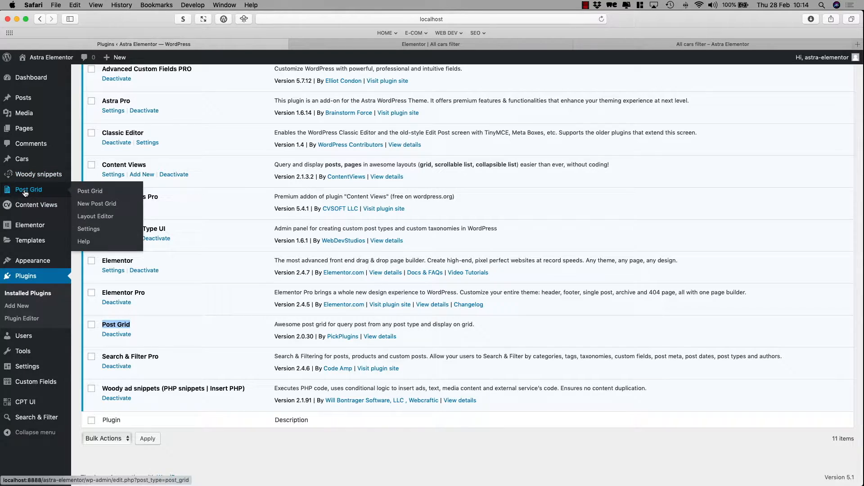
Step: Create a new post grid titled 'Cars filter' whose query targets the Car post type
left_click(96, 203)
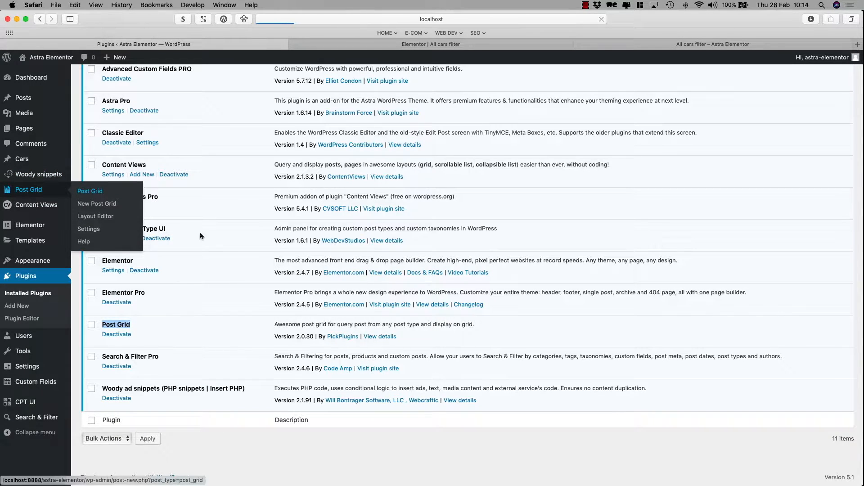
left_click(90, 190)
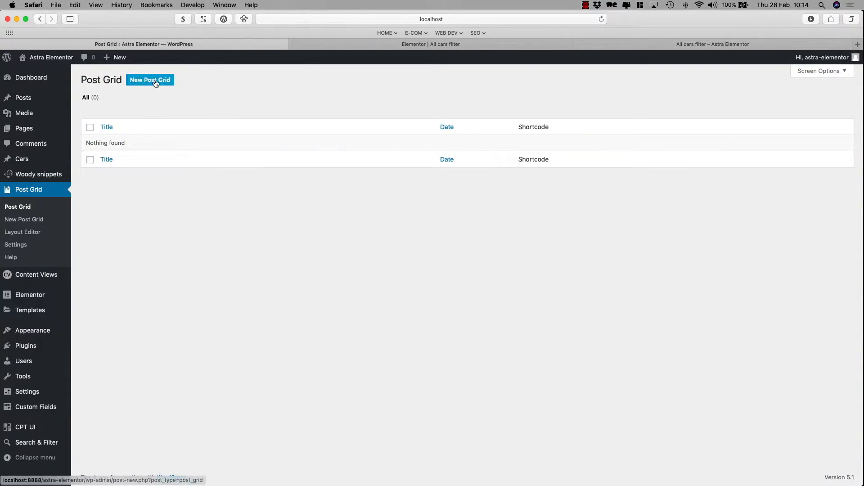
left_click(149, 79)
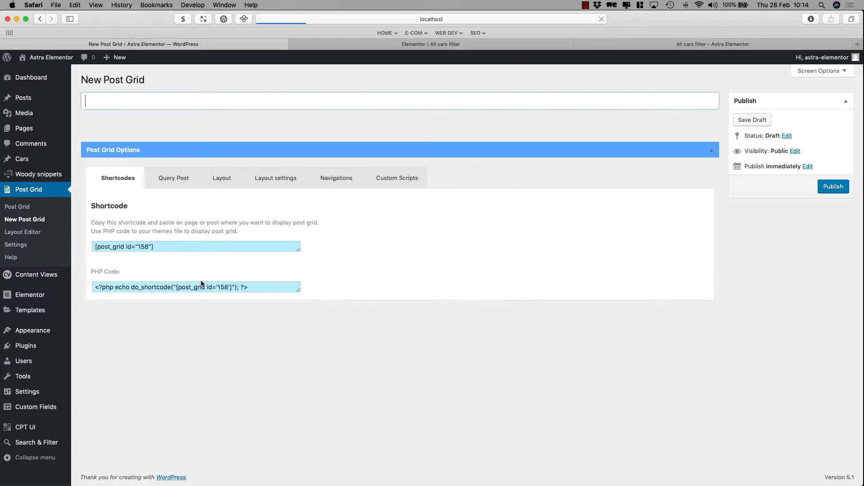
type("Cars fil")
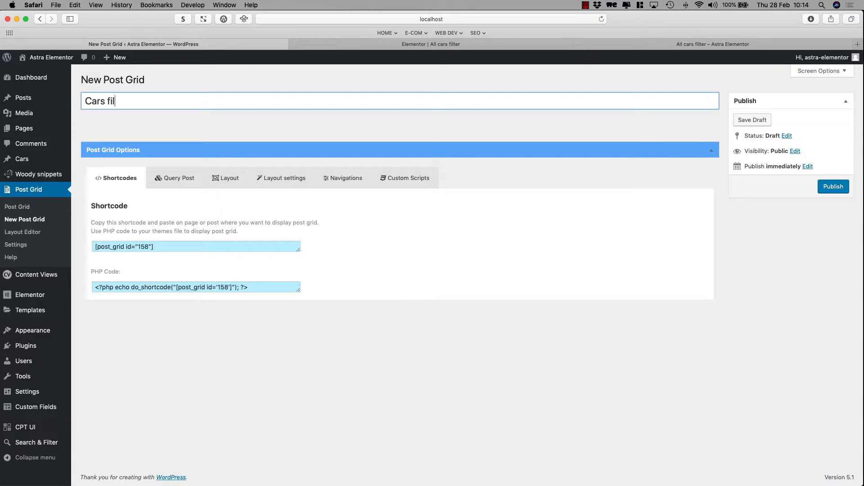
type("ter")
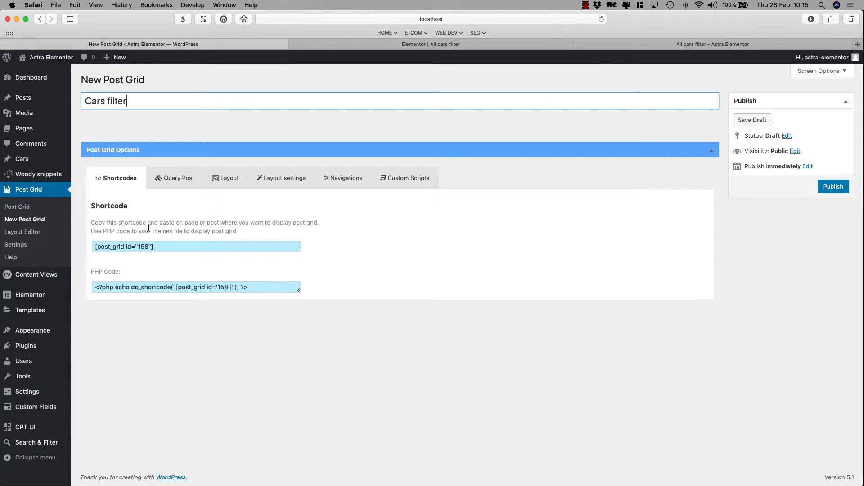
left_click(177, 177)
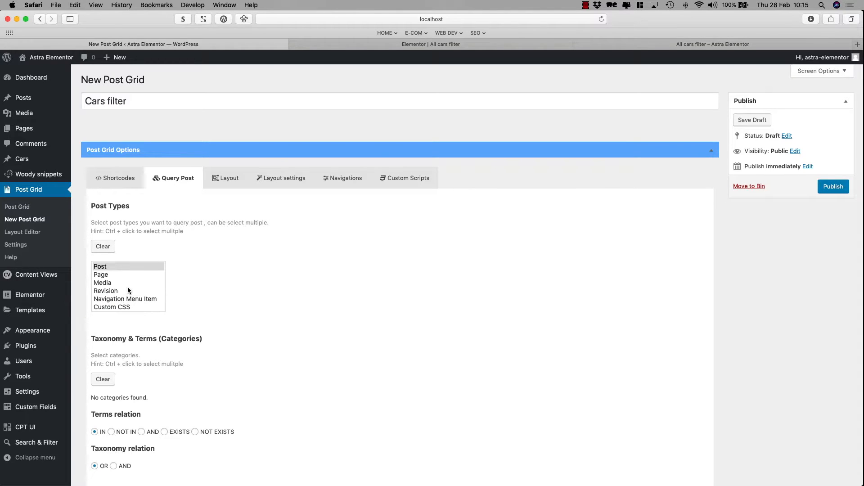
scroll("down", 3)
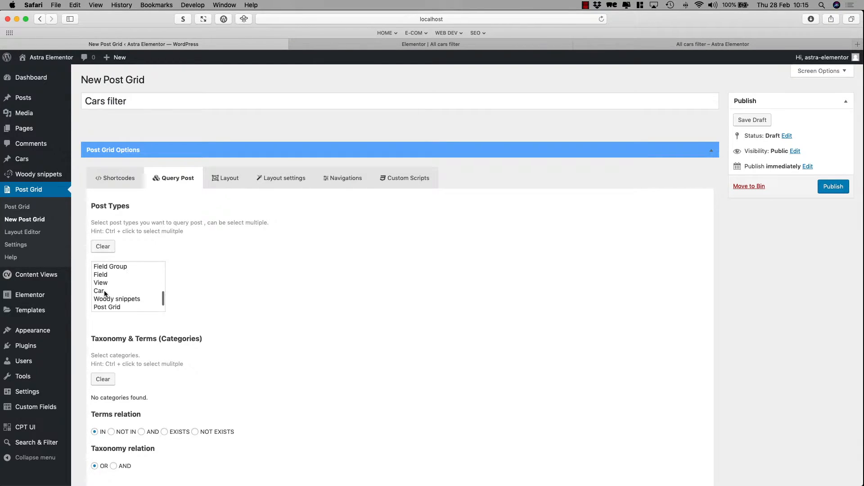
left_click(100, 291)
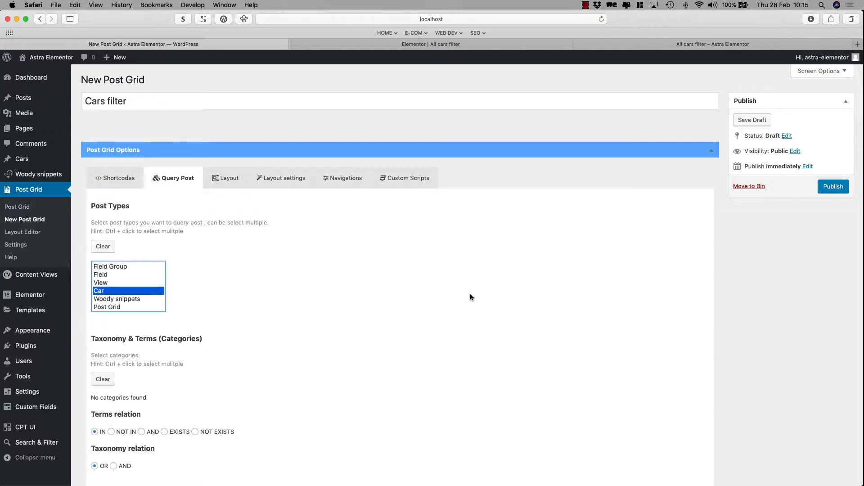
mouse_move(25, 426)
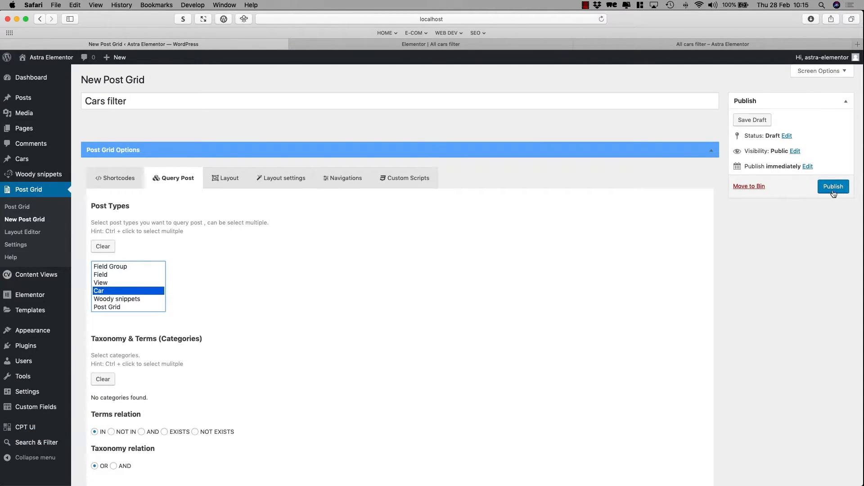
Step: Review the layout settings, publish the grid and select its [post_grid id="158"] shortcode
left_click(227, 177)
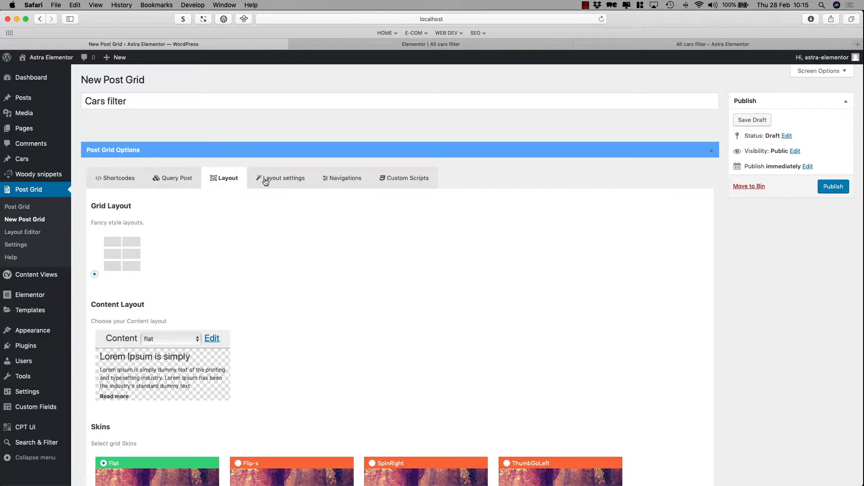
left_click(283, 178)
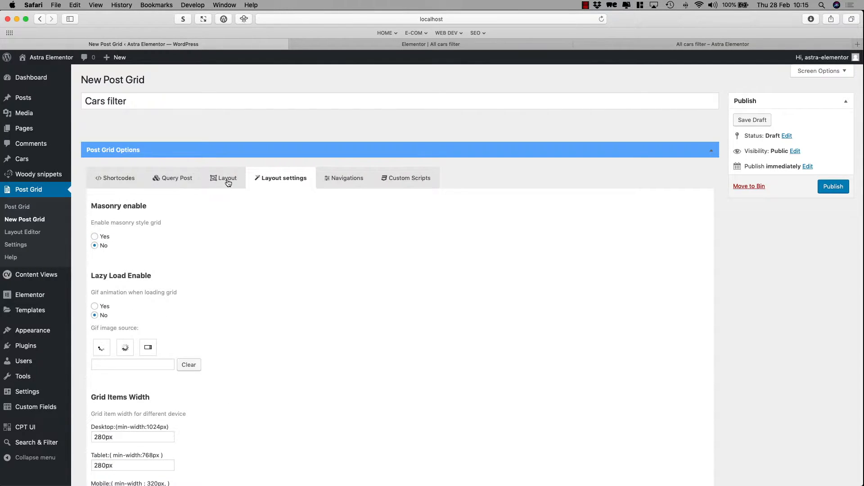
left_click(227, 177)
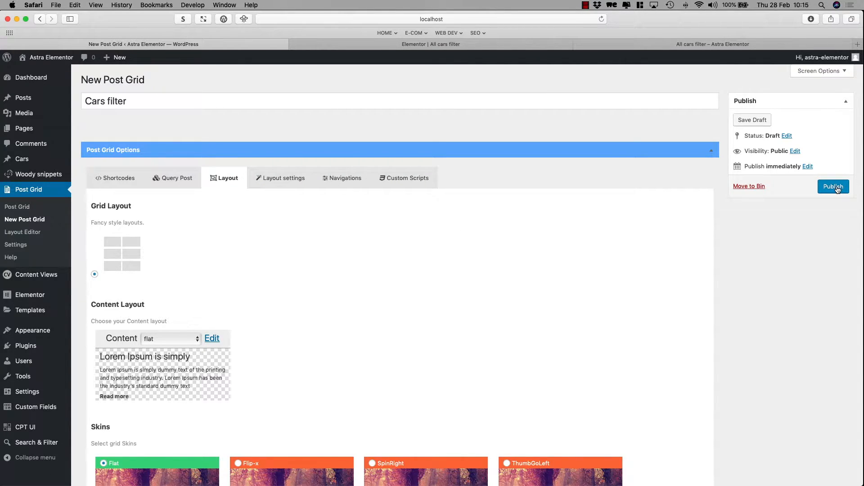
left_click(833, 186)
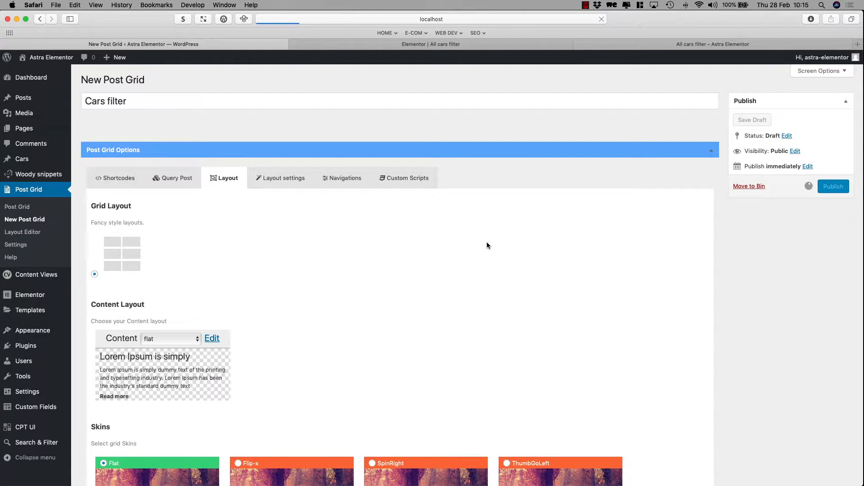
left_click(832, 187)
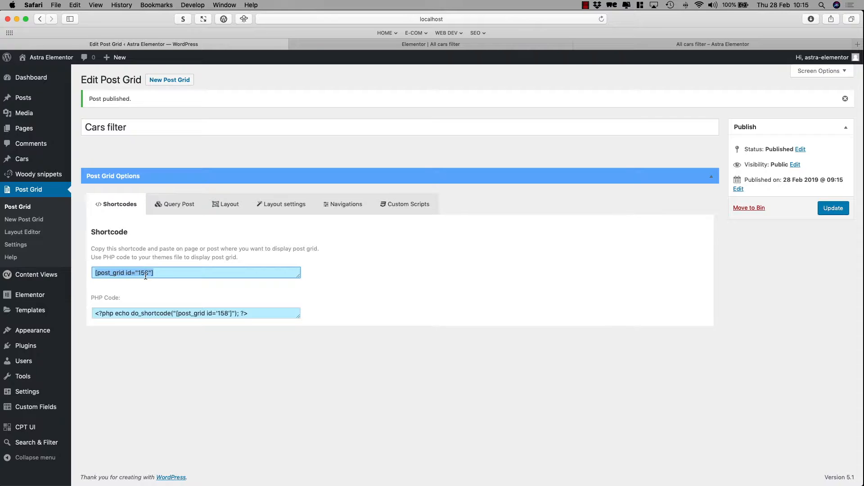
mouse_move(423, 271)
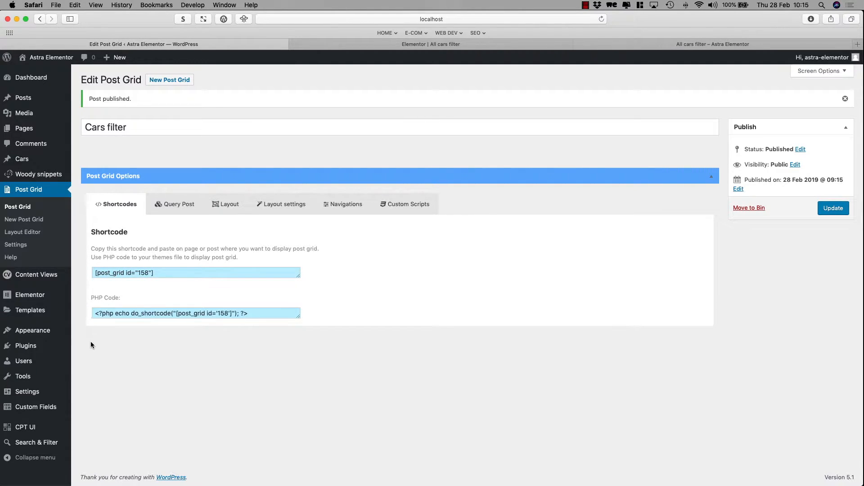
mouse_move(35, 407)
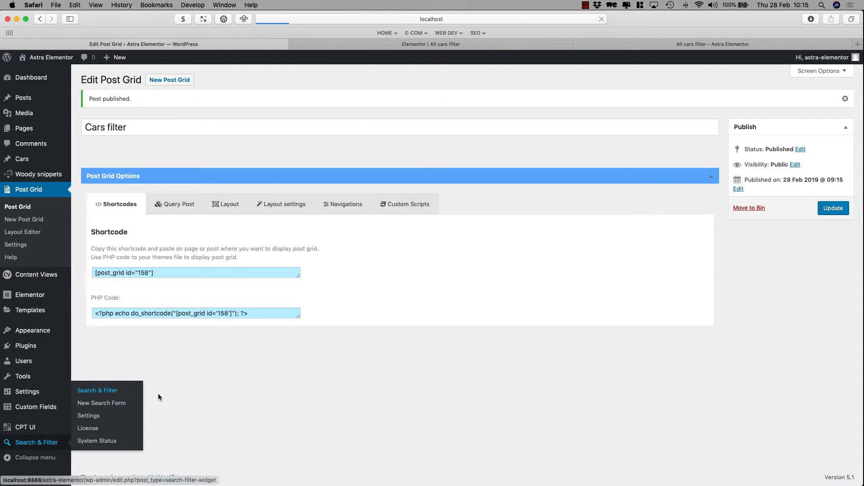
Step: In the Cars Filter search form's Display Results settings, set the results method to Custom
left_click(97, 390)
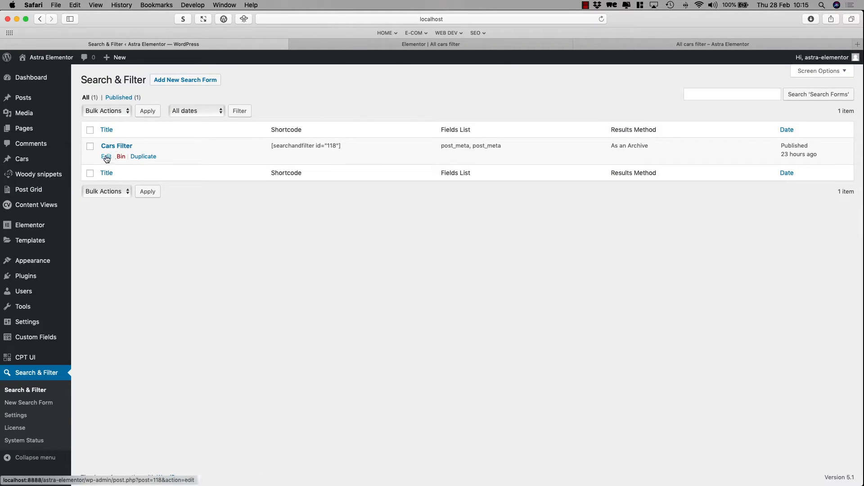
left_click(106, 159)
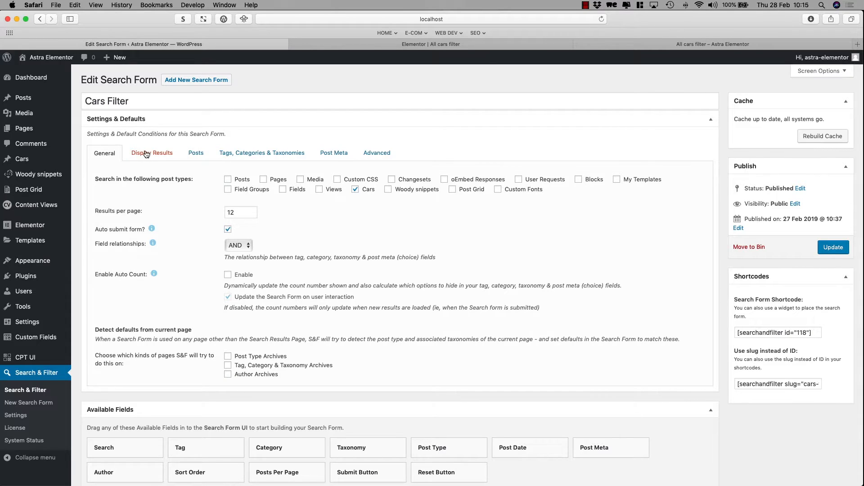
left_click(151, 153)
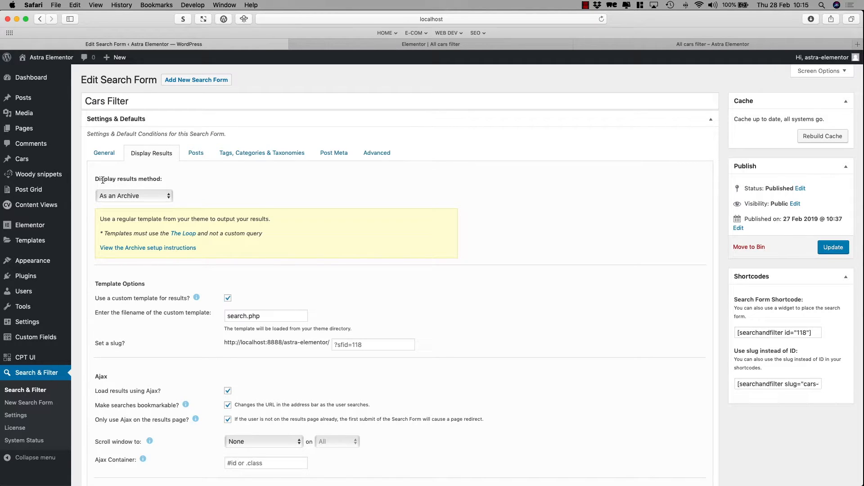
mouse_move(138, 198)
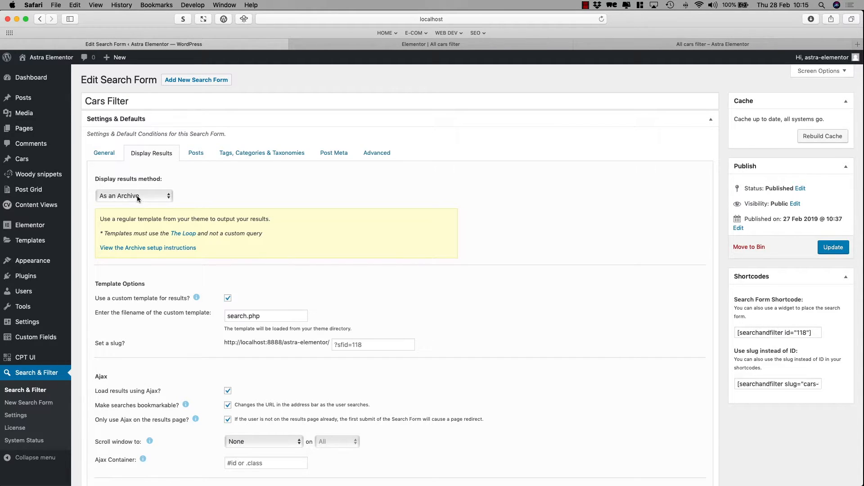
left_click(134, 195)
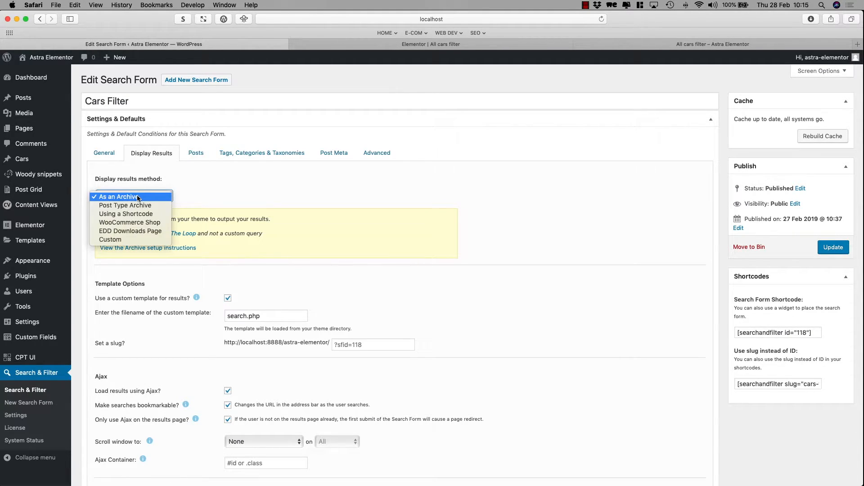
mouse_move(125, 240)
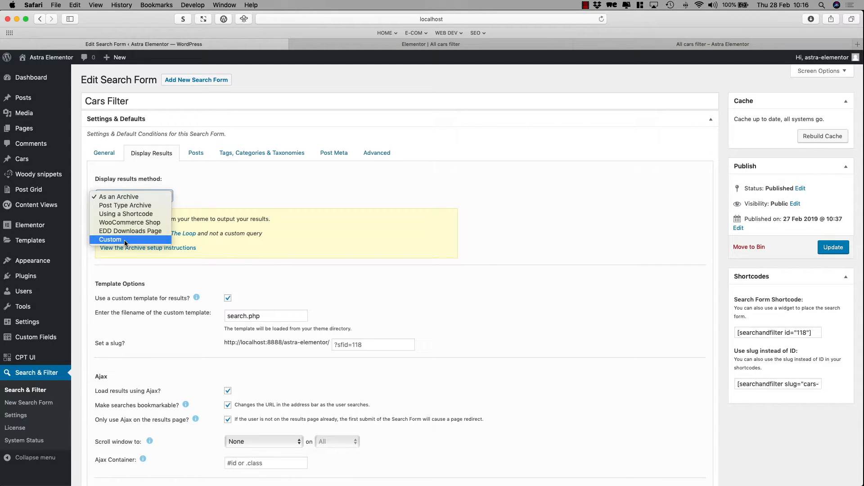
left_click(109, 240)
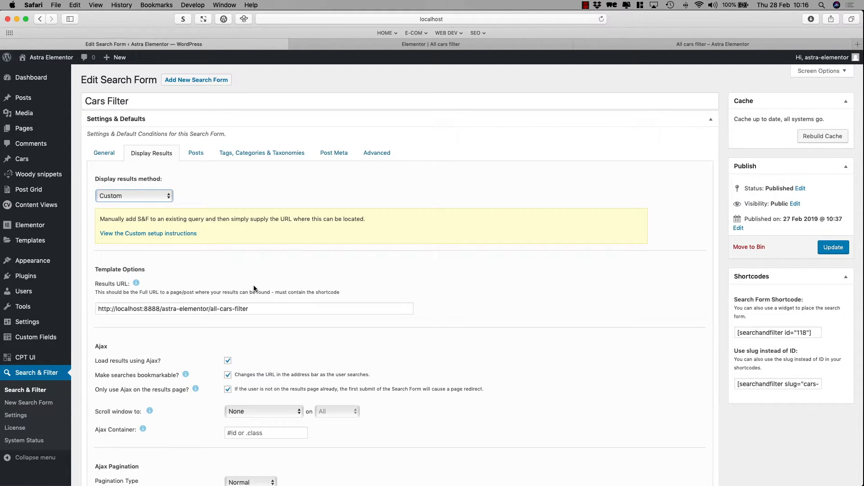
scroll("down", 3)
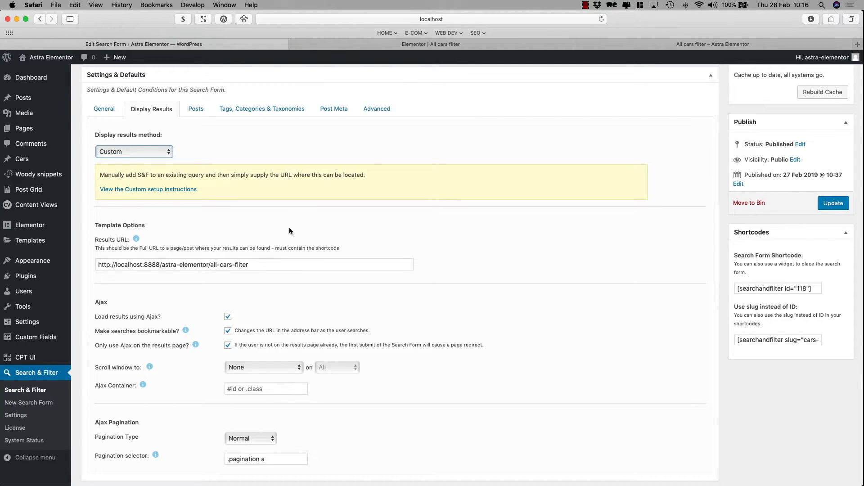
Step: Check the live All cars filter page against the form's results URL settings
left_click(712, 44)
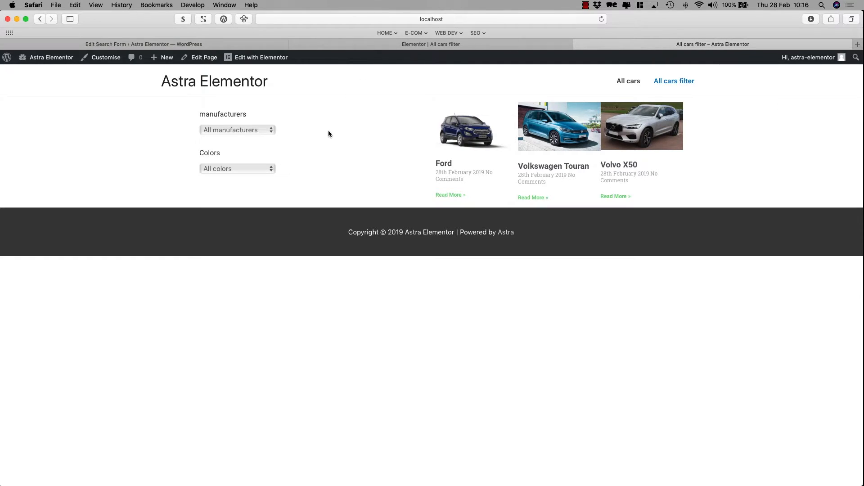
left_click(431, 19)
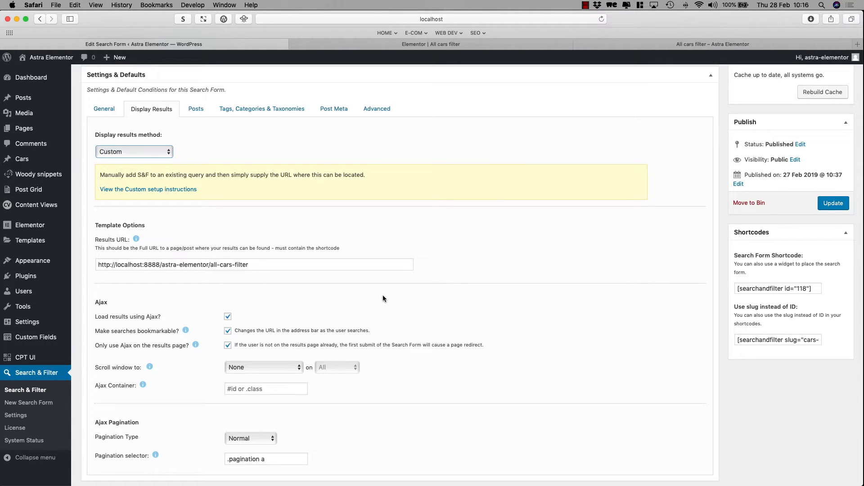
scroll("down", 3)
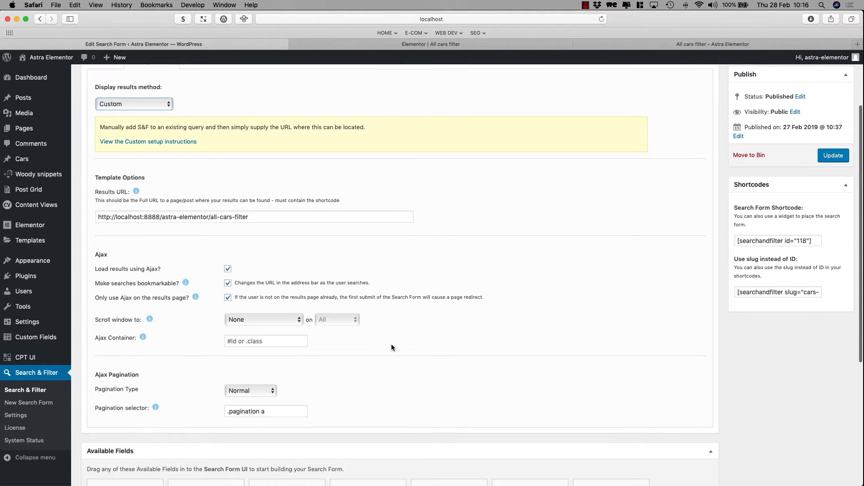
mouse_move(99, 341)
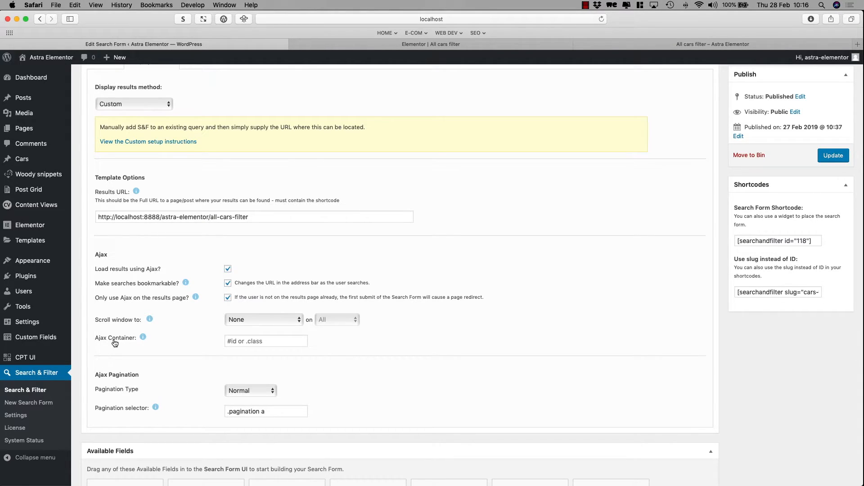
left_click(266, 340)
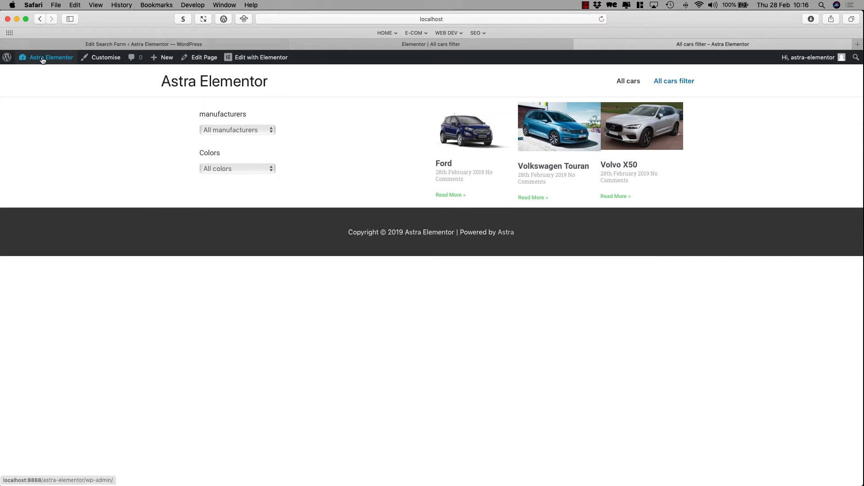
Step: Look up the post grid's id in the dashboard's list of post grids
left_click(50, 58)
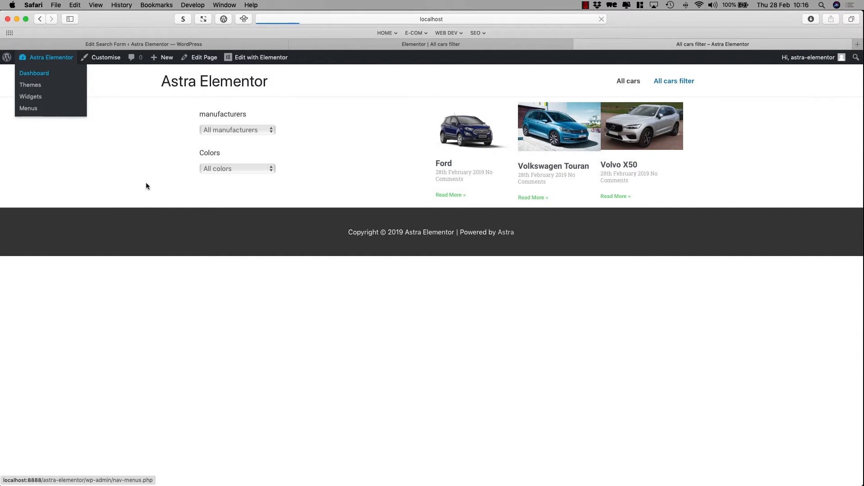
left_click(33, 73)
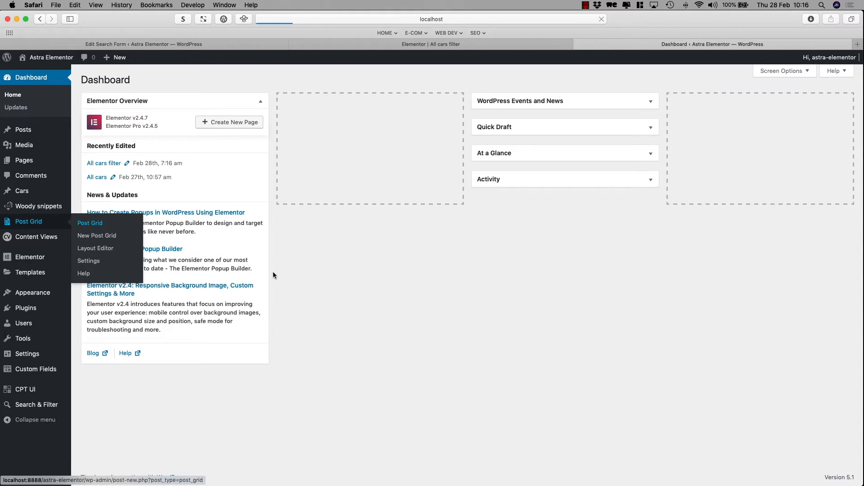
left_click(89, 223)
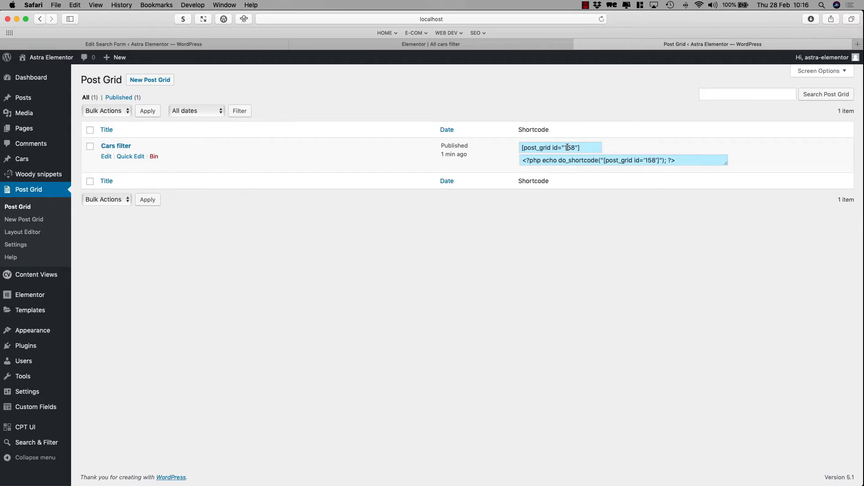
Step: Set the form's Ajax Container to #post-grid-158 and update the search form
left_click(143, 45)
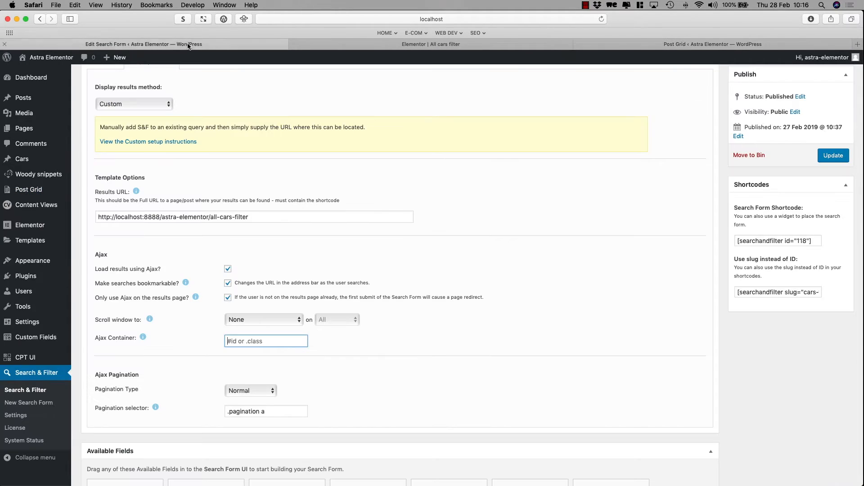
type("#")
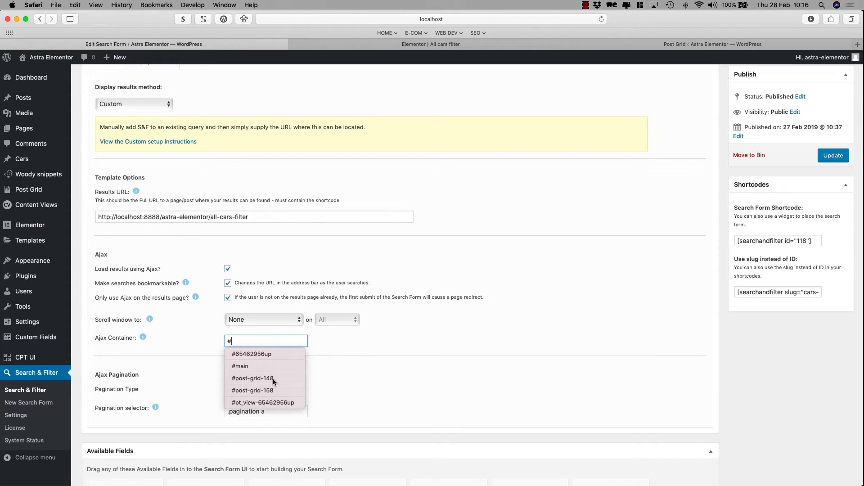
left_click(252, 378)
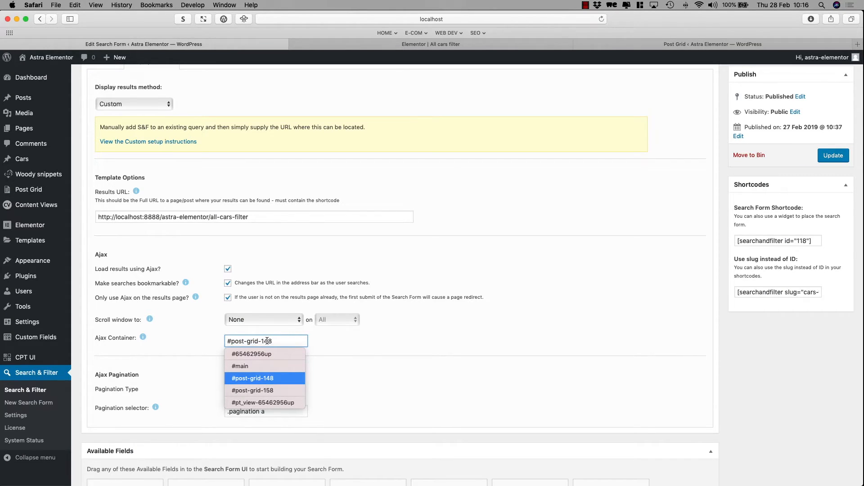
left_click(252, 389)
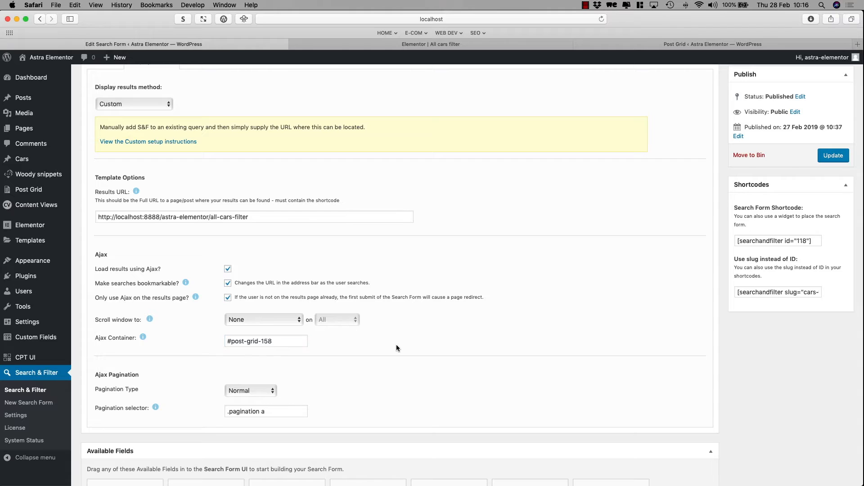
left_click(265, 340)
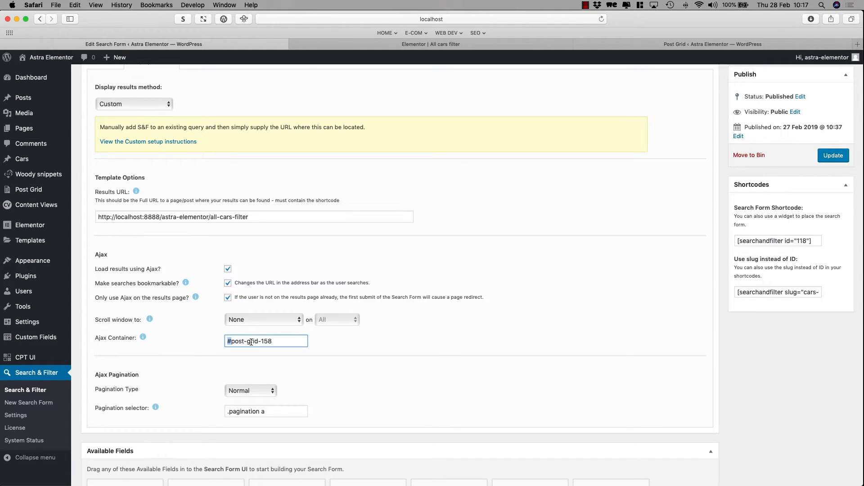
left_click(361, 342)
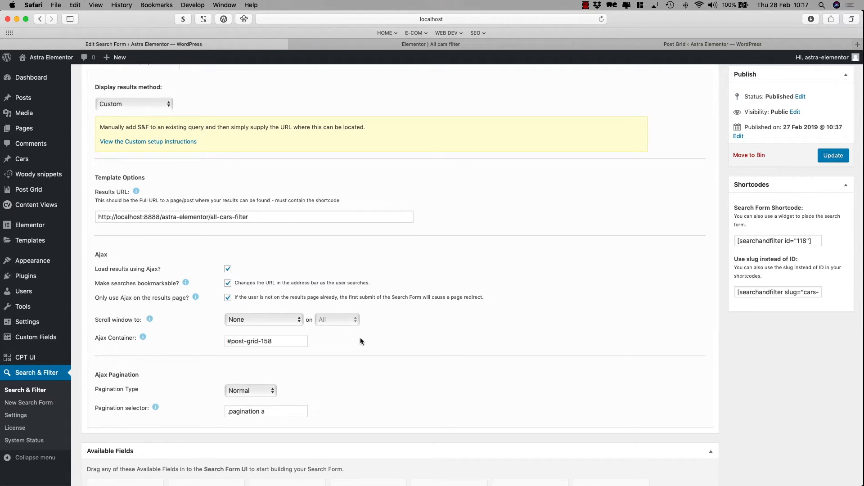
left_click(266, 340)
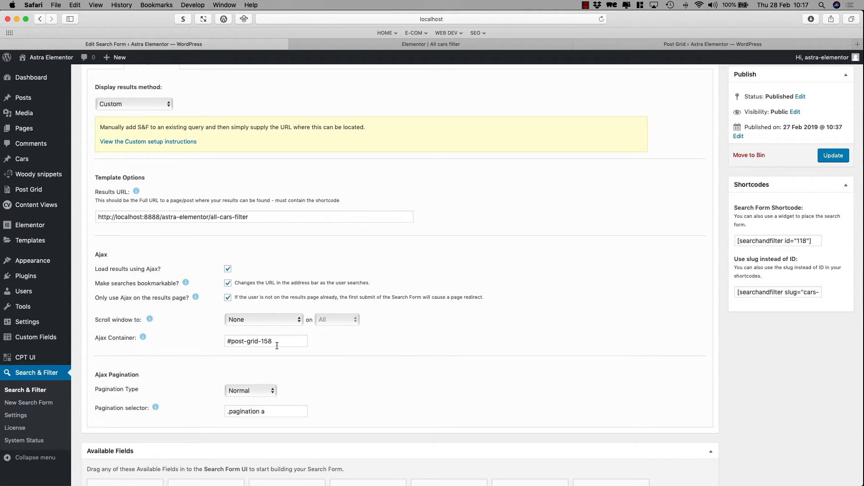
left_click(833, 155)
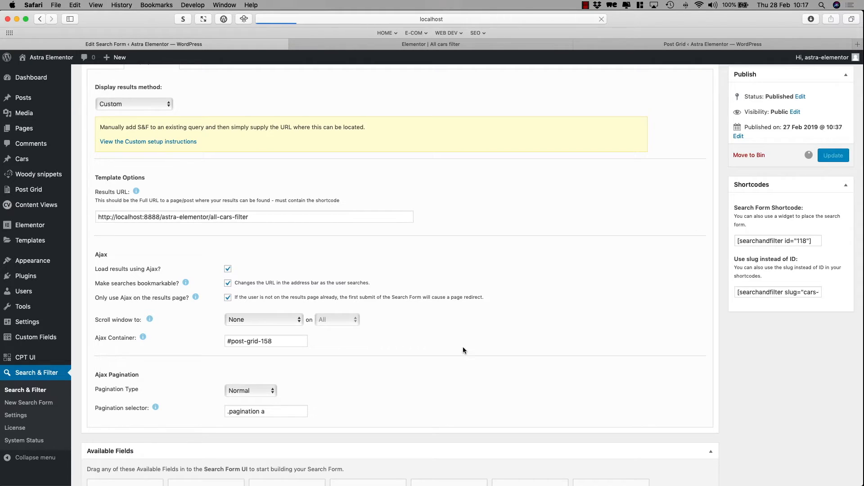
Step: Delete the Posts widget and place a Text Editor widget in the empty column, selecting its placeholder text
left_click(832, 154)
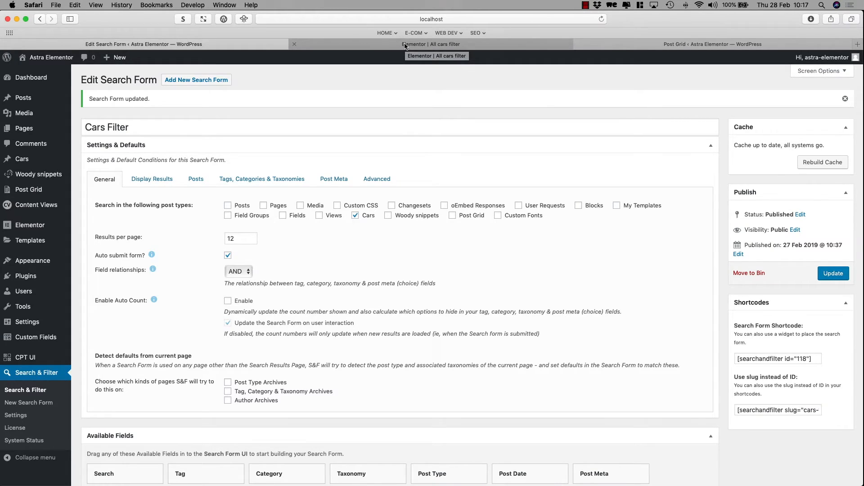
left_click(430, 44)
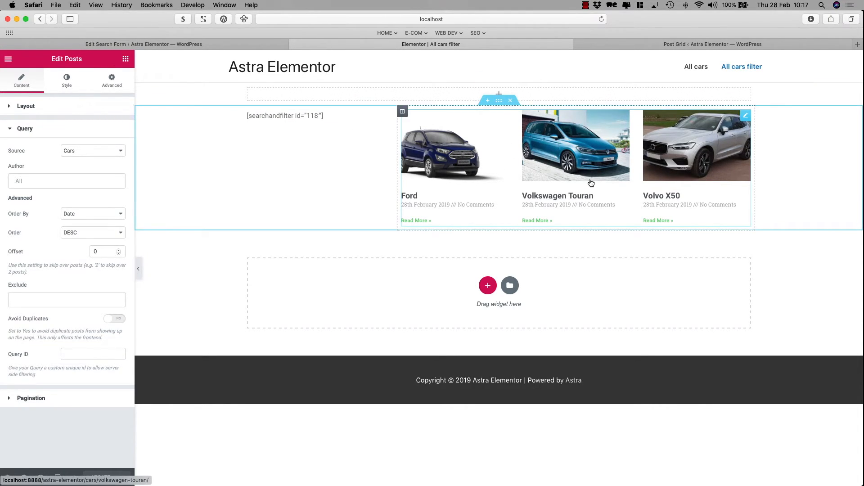
mouse_move(727, 143)
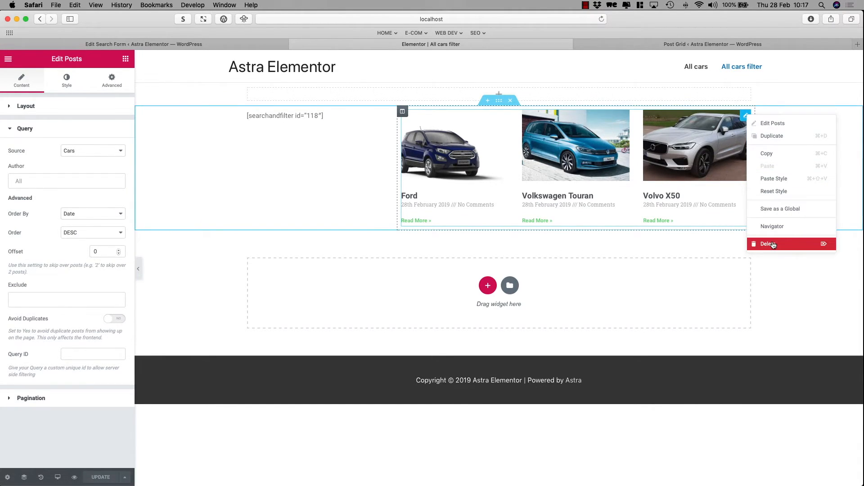
left_click(768, 243)
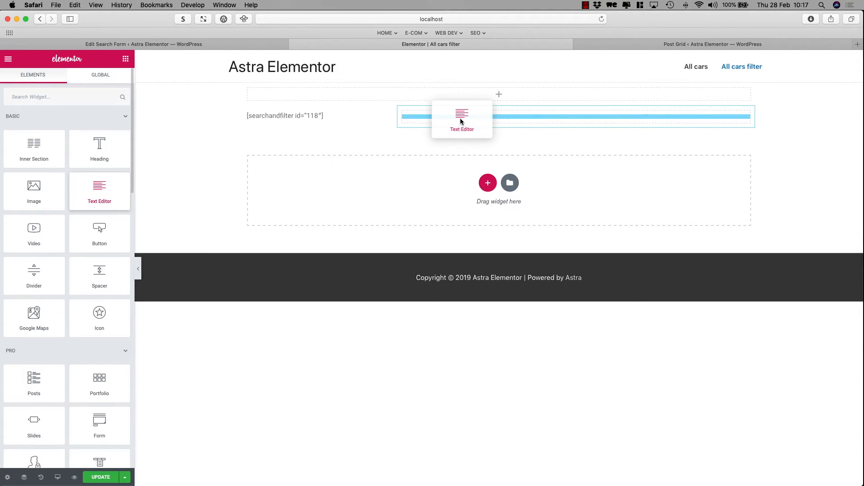
left_click(461, 119)
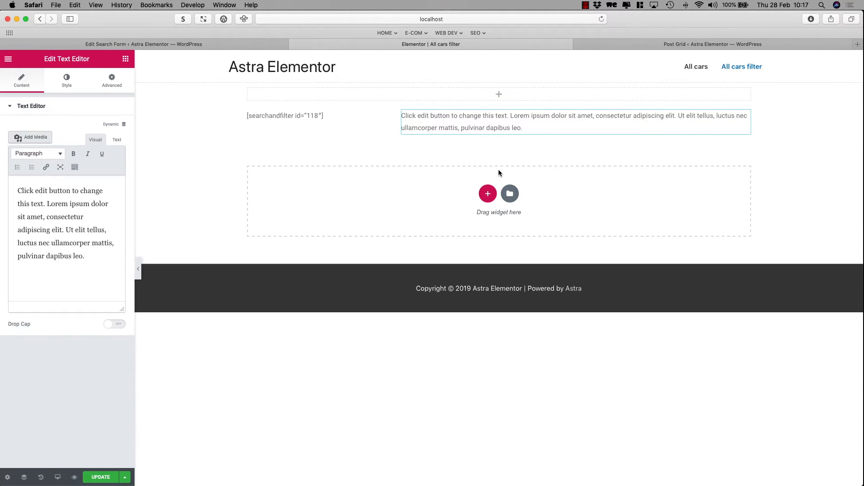
mouse_move(543, 475)
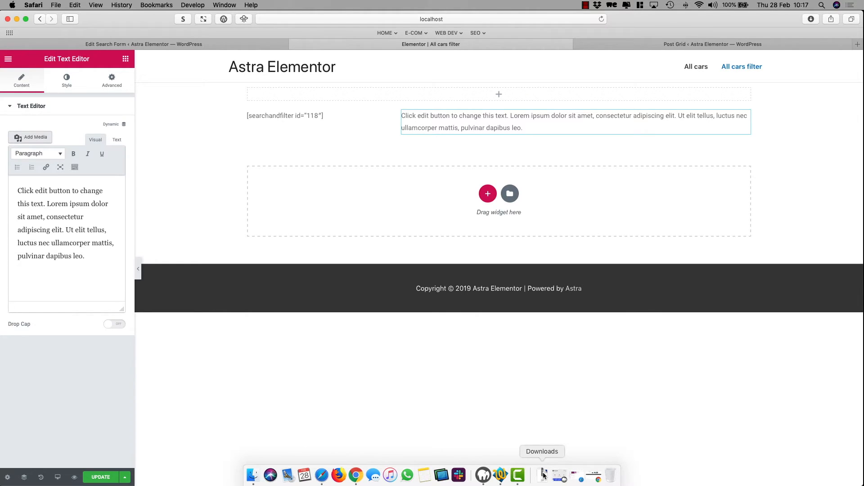
mouse_move(500, 474)
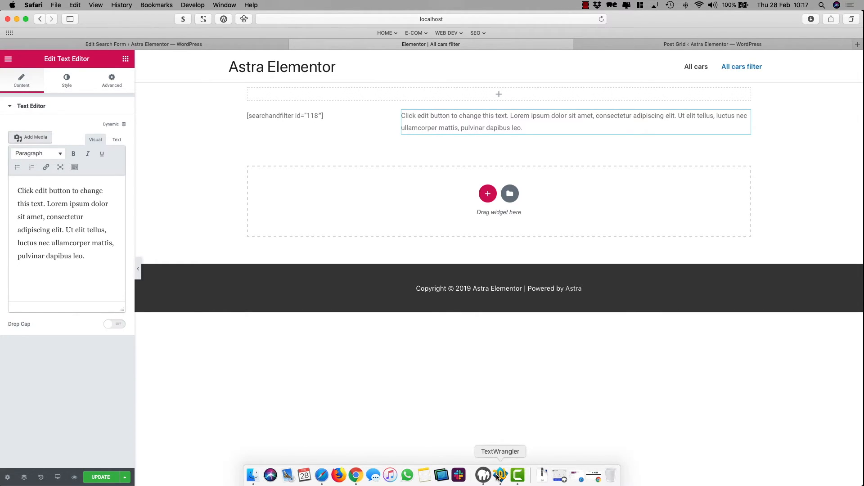
left_click(499, 475)
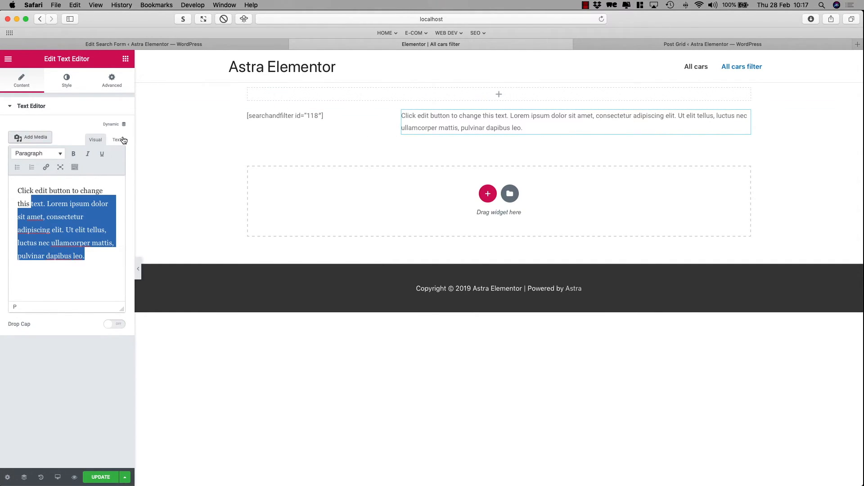
Step: Copy the searchandfilter id 118 shortcode from the form admin into the text block's raw Text view
left_click(117, 140)
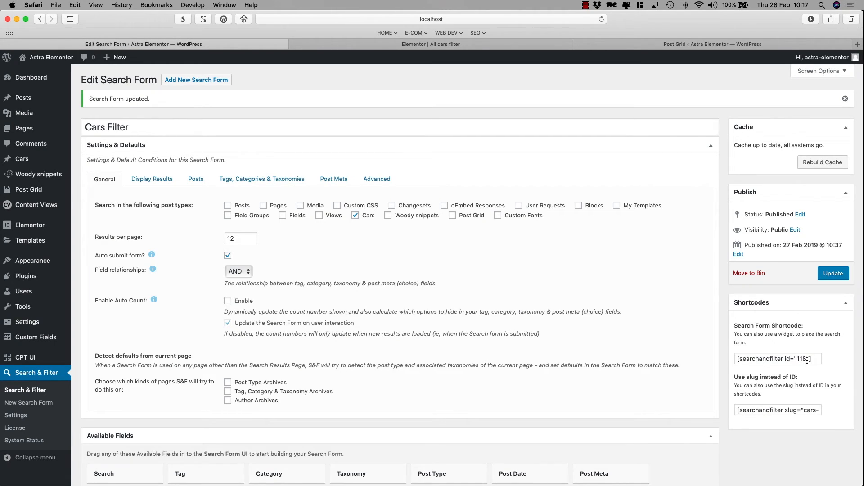
triple_click(777, 359)
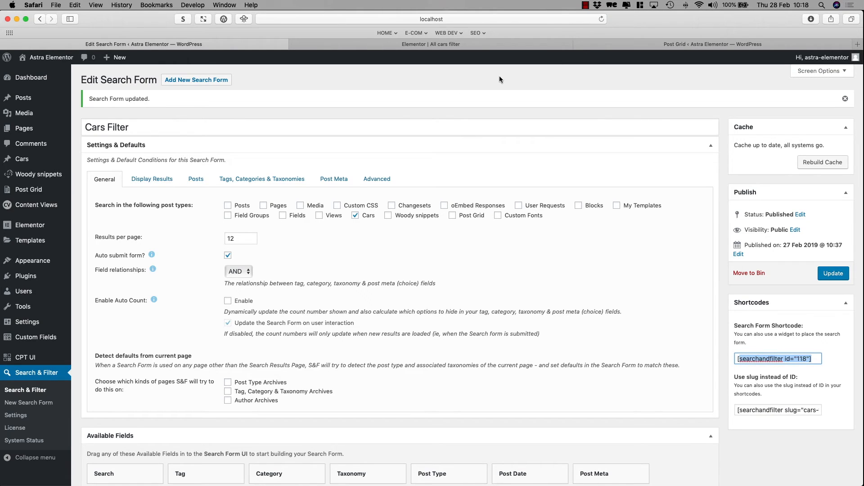
mouse_move(431, 44)
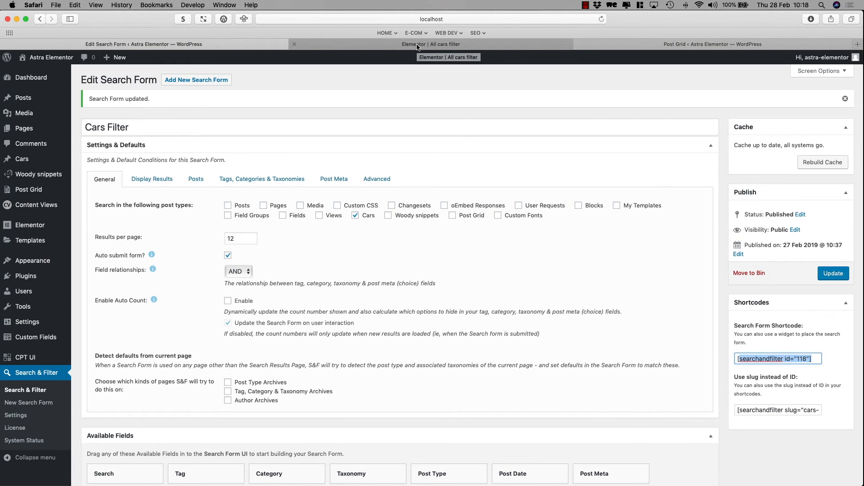
left_click(431, 44)
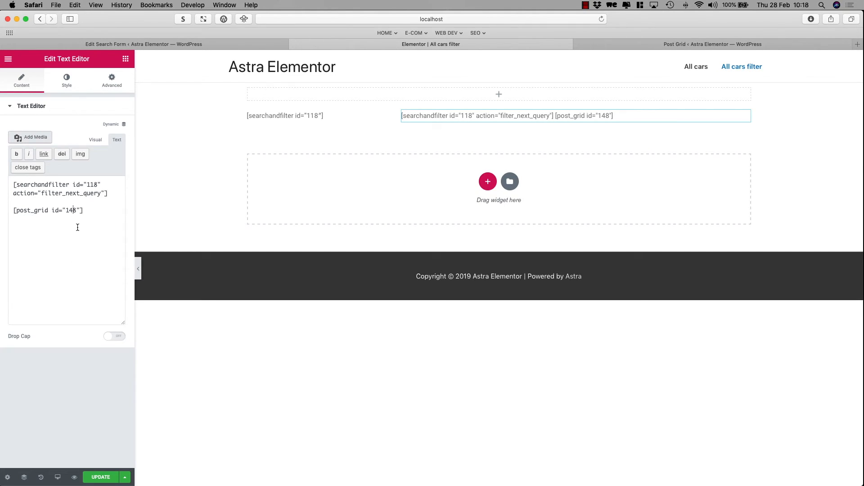
Step: Add action="filter_next_query" and [post_grid id="158"] after it and update the page
type("158")
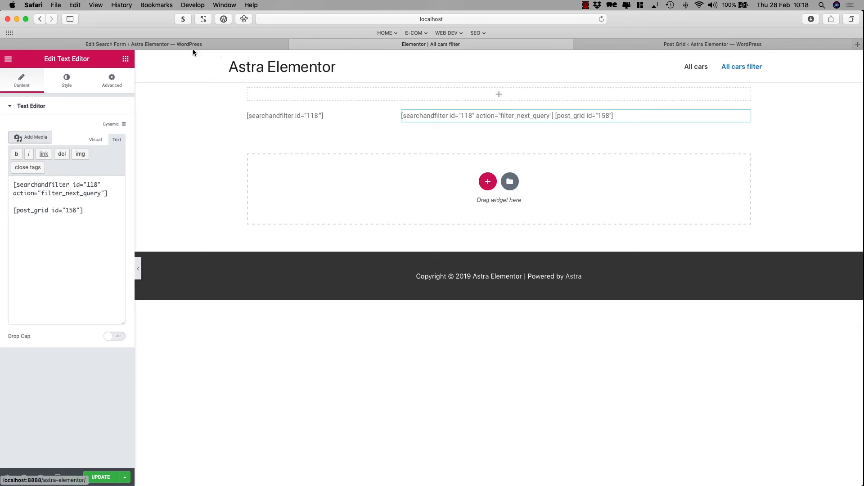
left_click(712, 44)
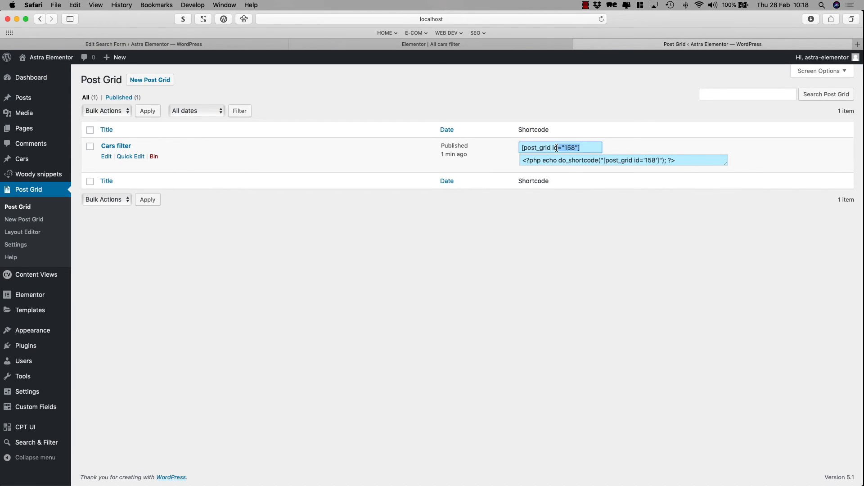
left_click(430, 44)
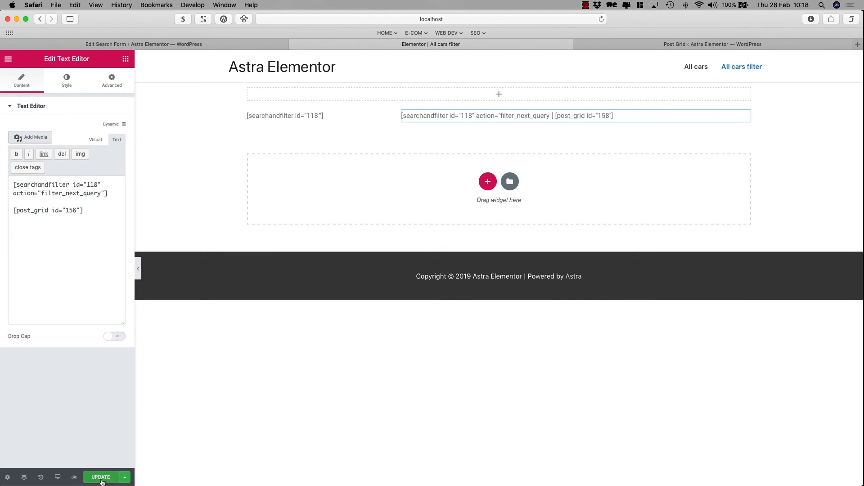
left_click(100, 477)
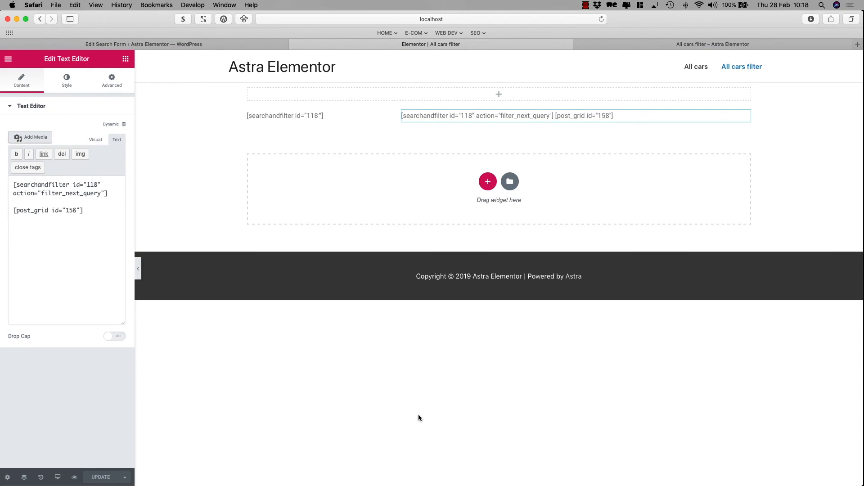
Step: Reload the live all-cars-filter page and filter Colors to Blue, leaving only Volkswagen Touran and Volvo X50
left_click(362, 474)
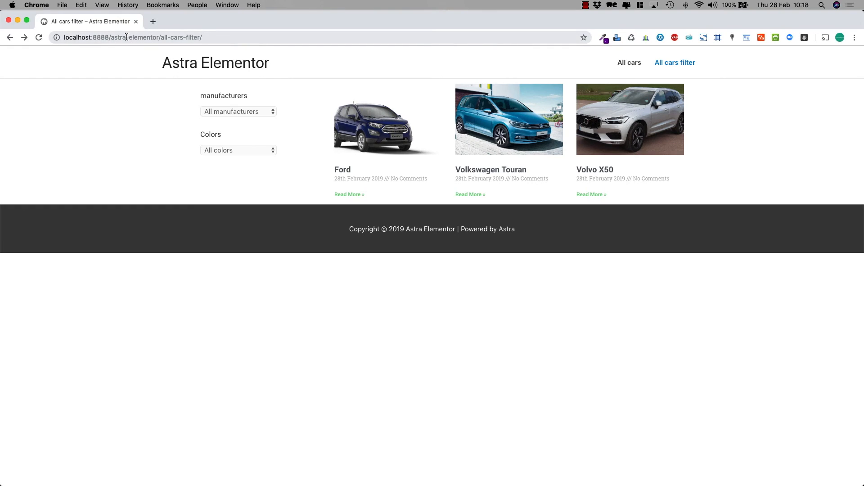
left_click(37, 37)
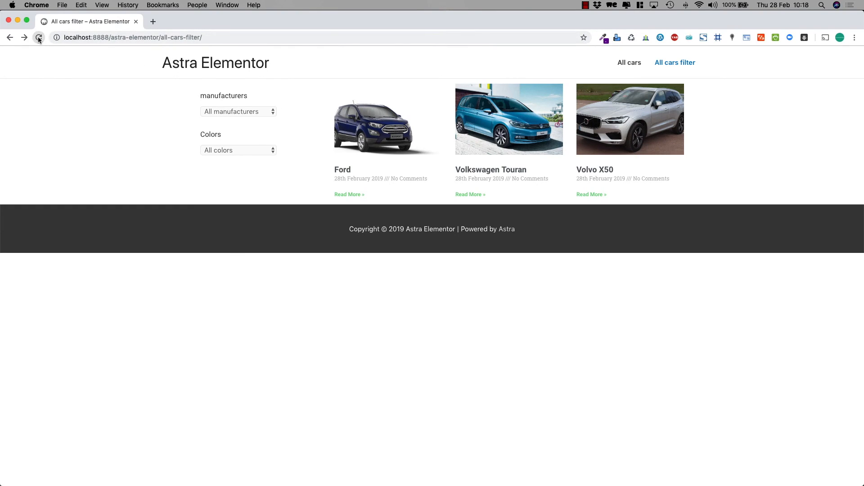
left_click(39, 38)
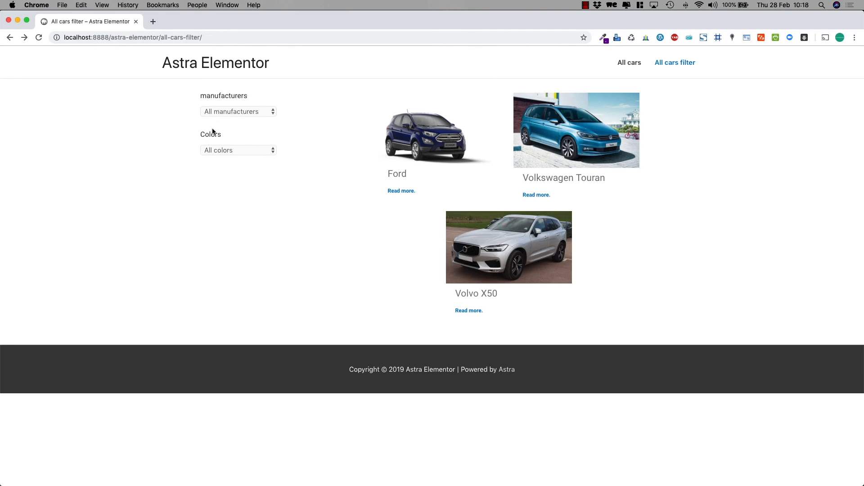
left_click(238, 150)
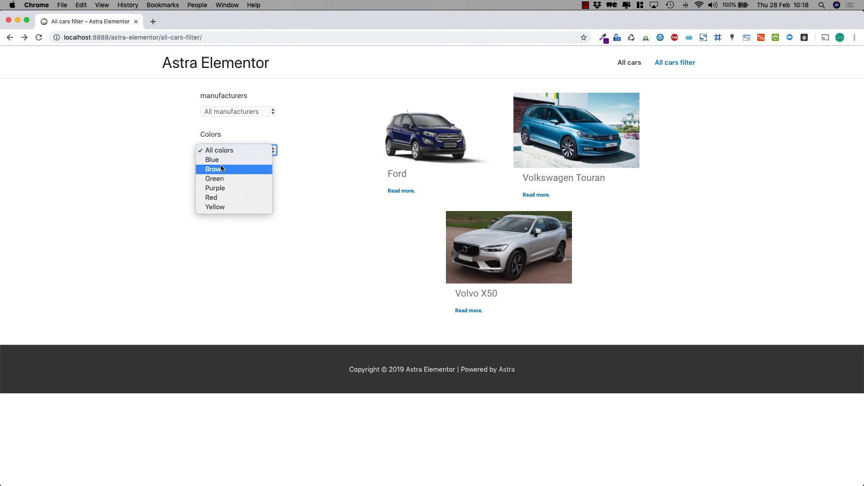
left_click(211, 161)
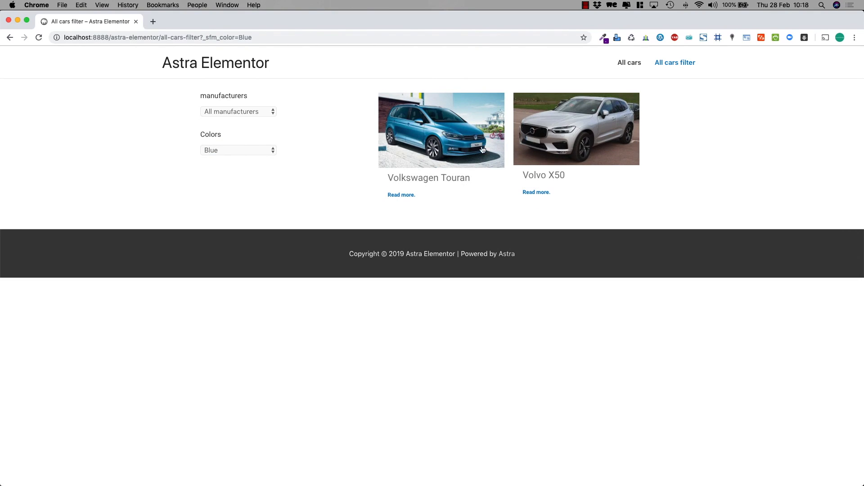
mouse_move(569, 186)
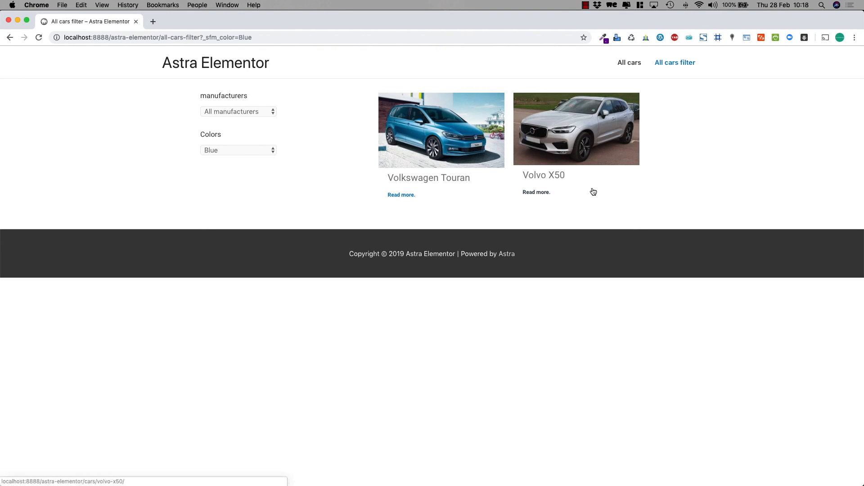
mouse_move(626, 192)
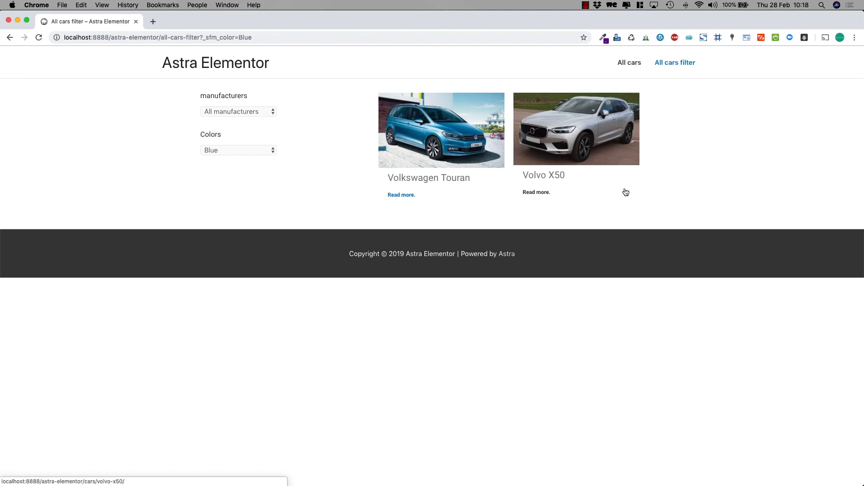